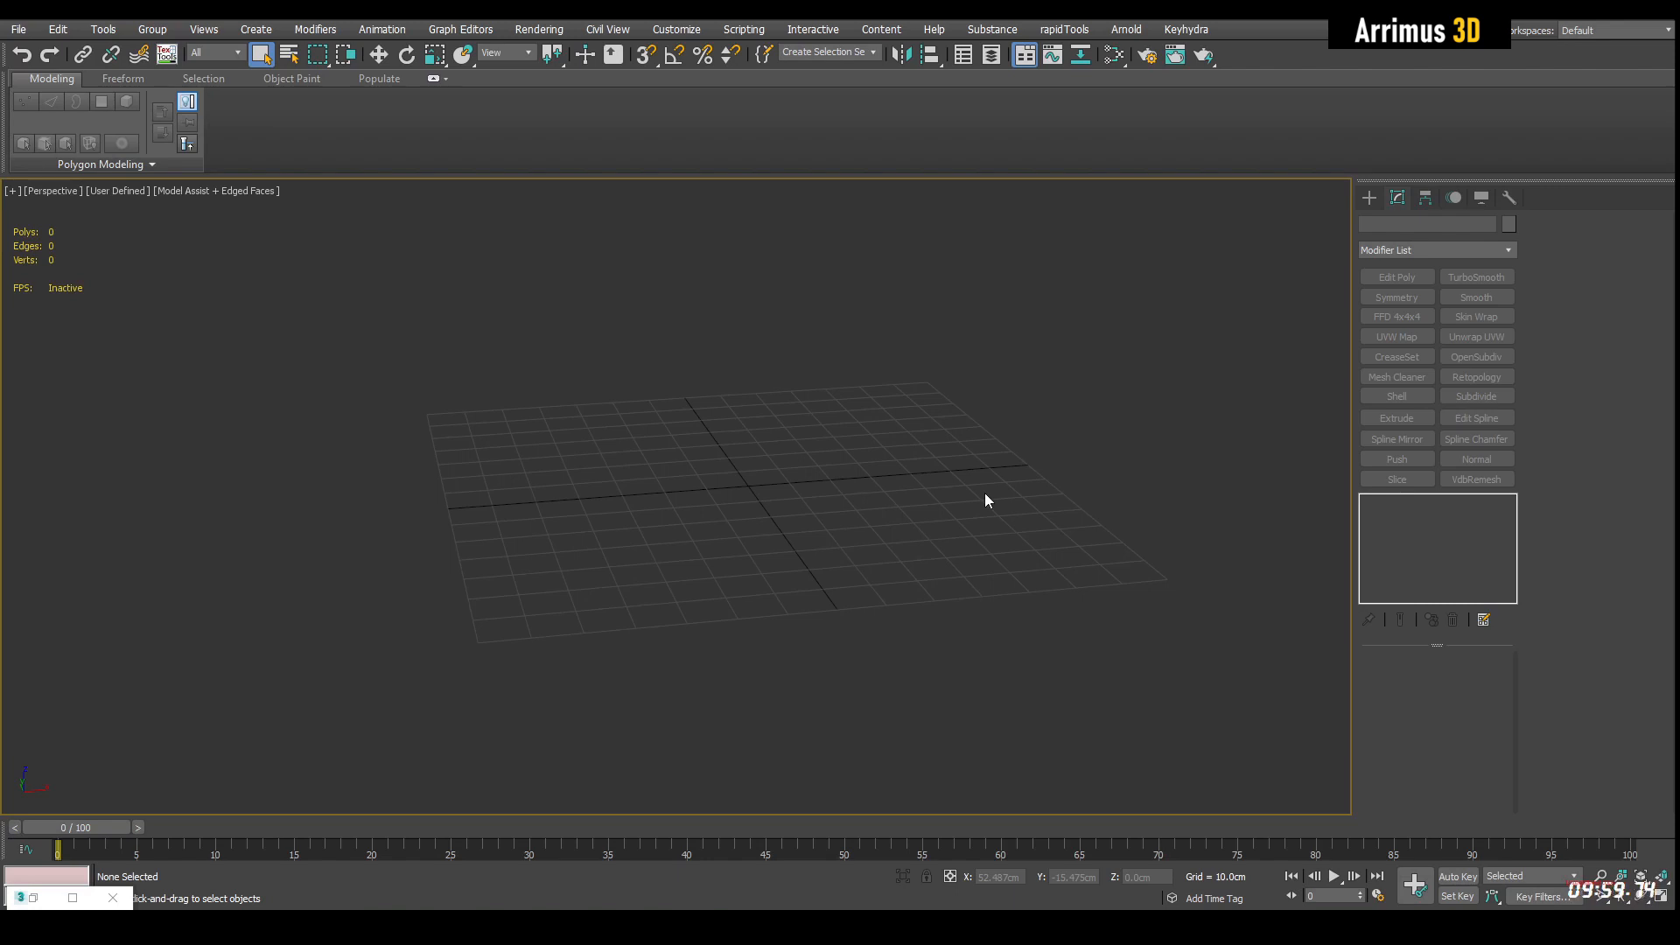
pyautogui.moveTo(966, 485)
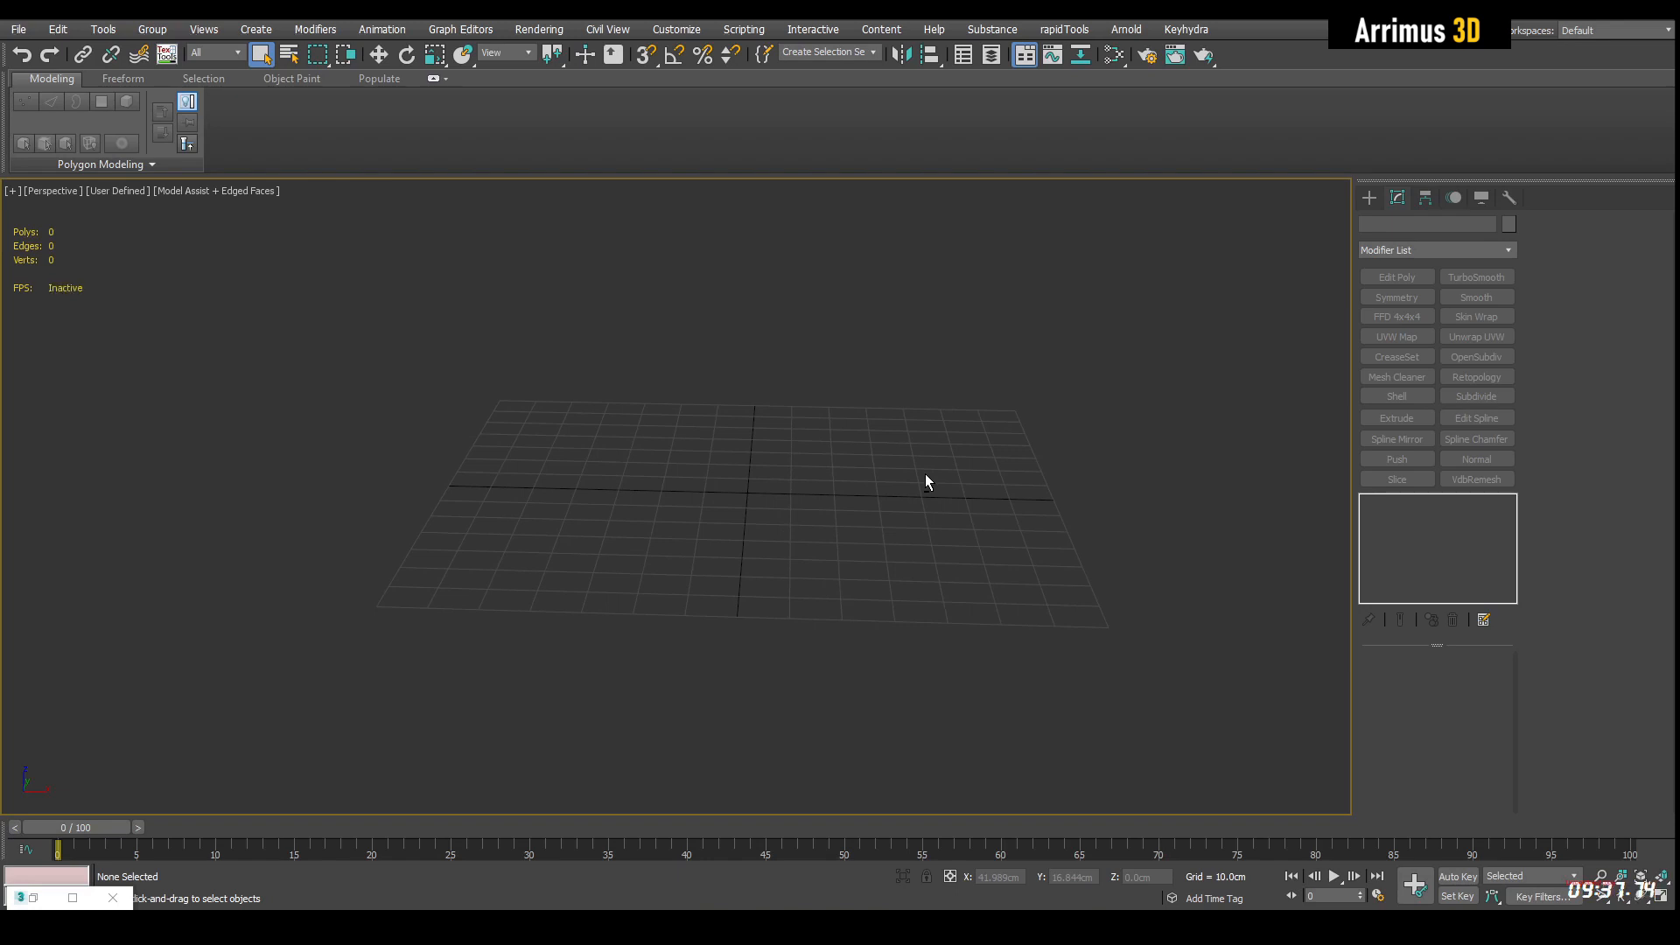
# Create a plane and put an Edit Poly modifier on it with Connect Edges open.
pyautogui.click(1467, 375)
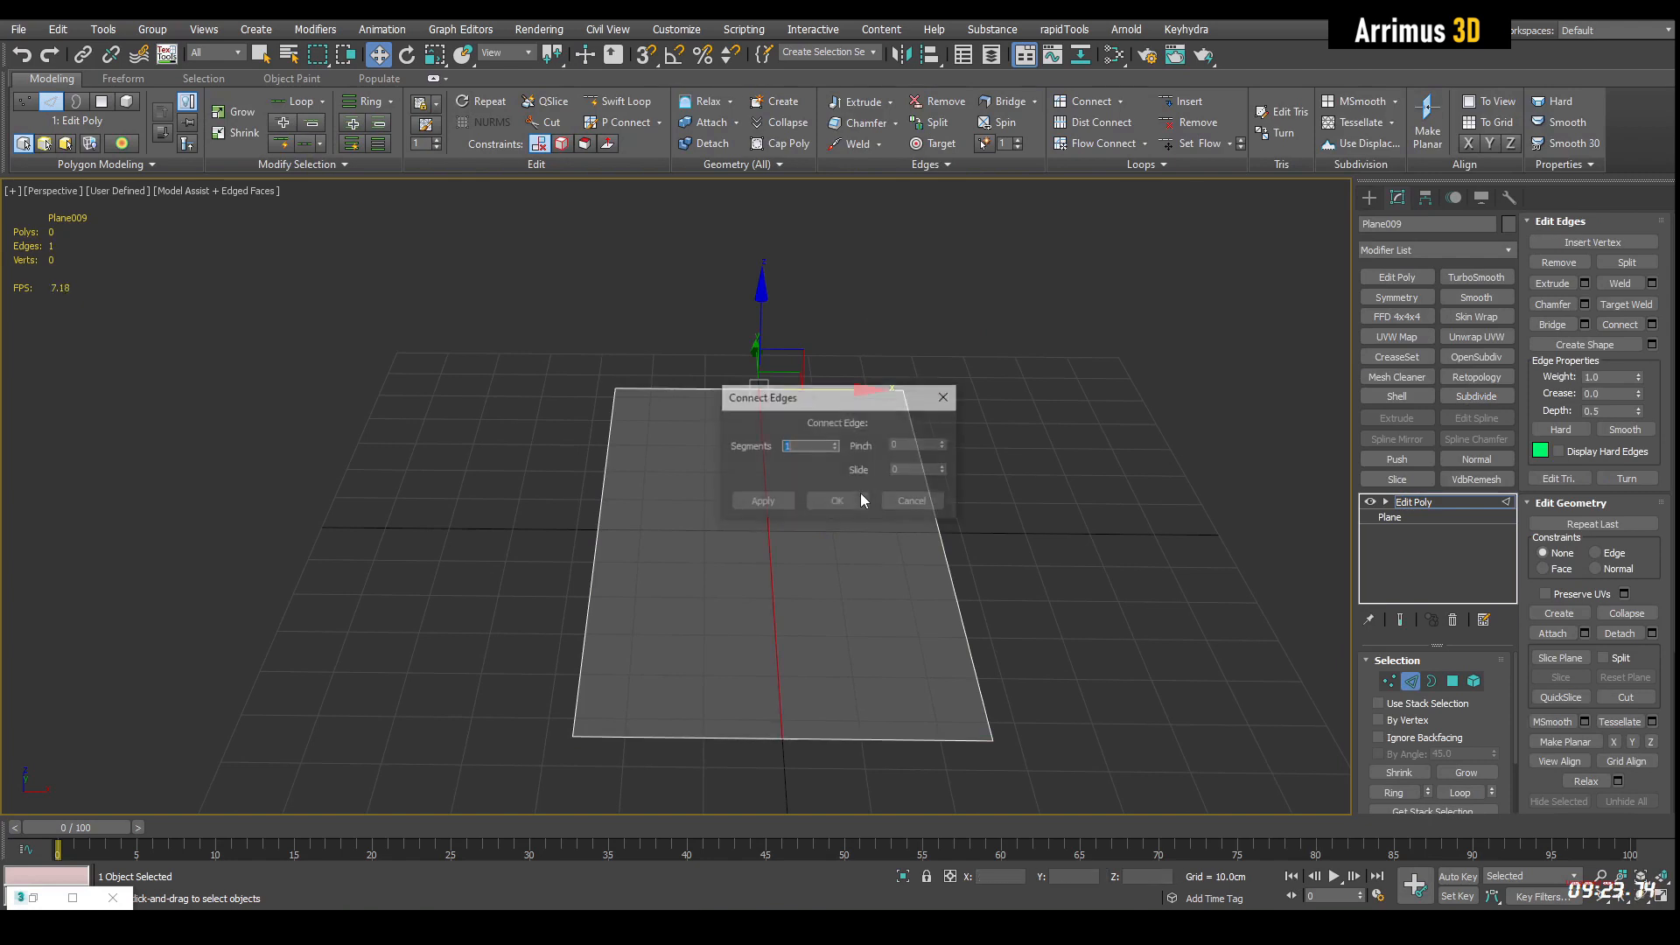
# Stack Symmetry and TurboSmooth on the plane to mirror and smooth it.
pyautogui.click(837, 500)
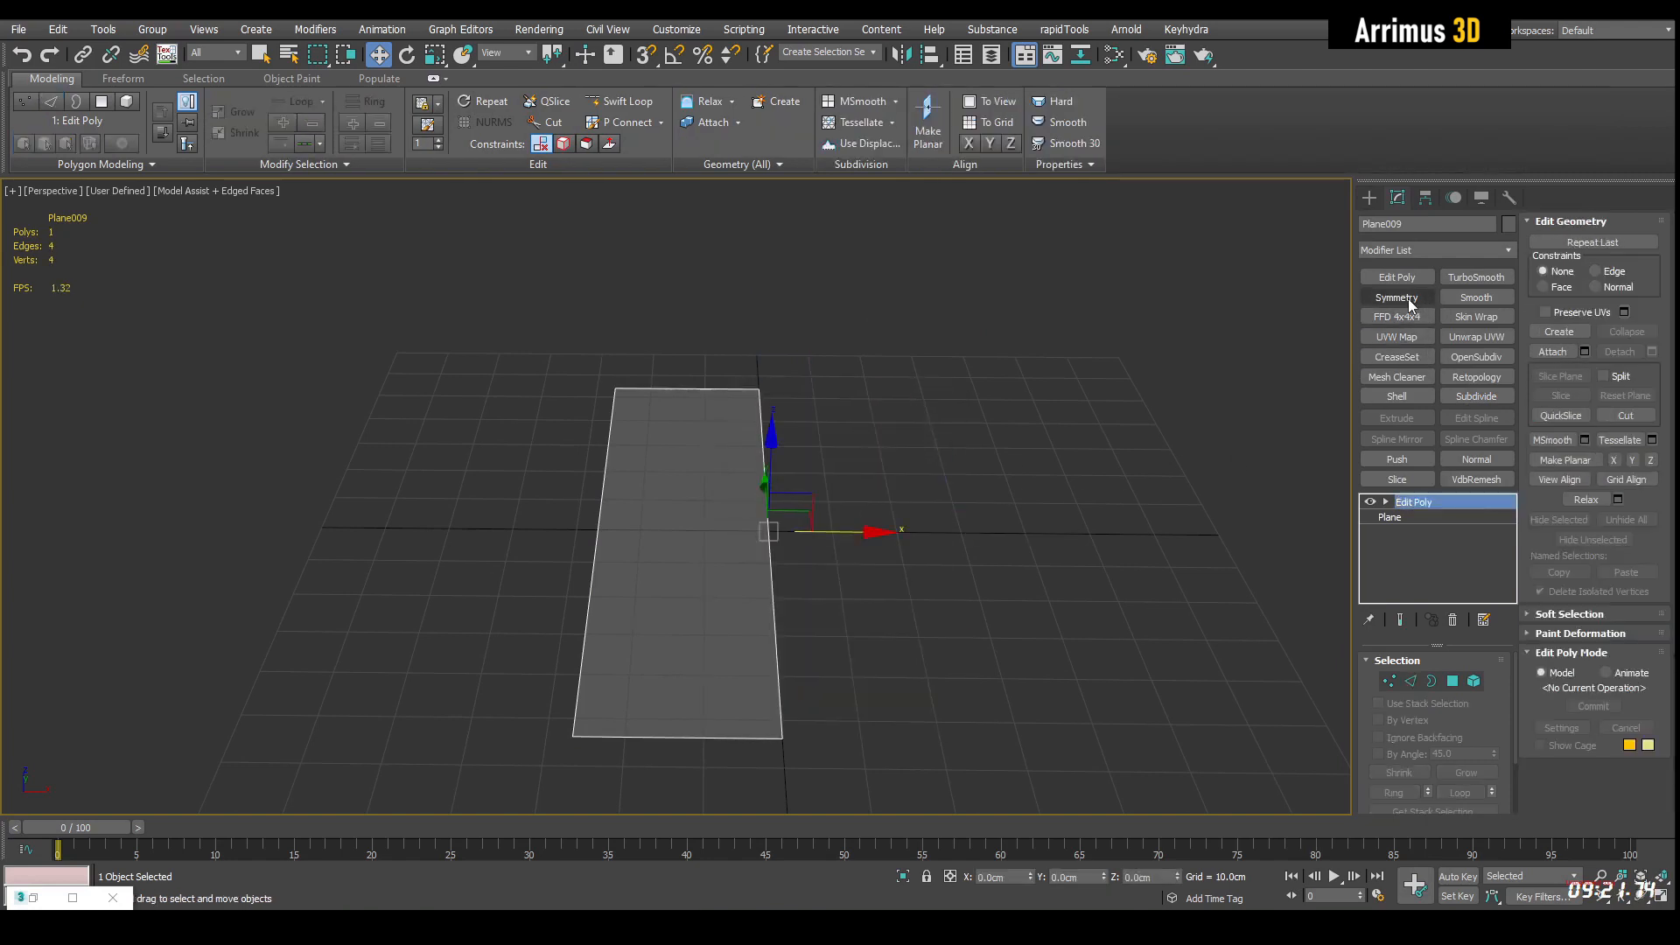
pyautogui.click(1475, 277)
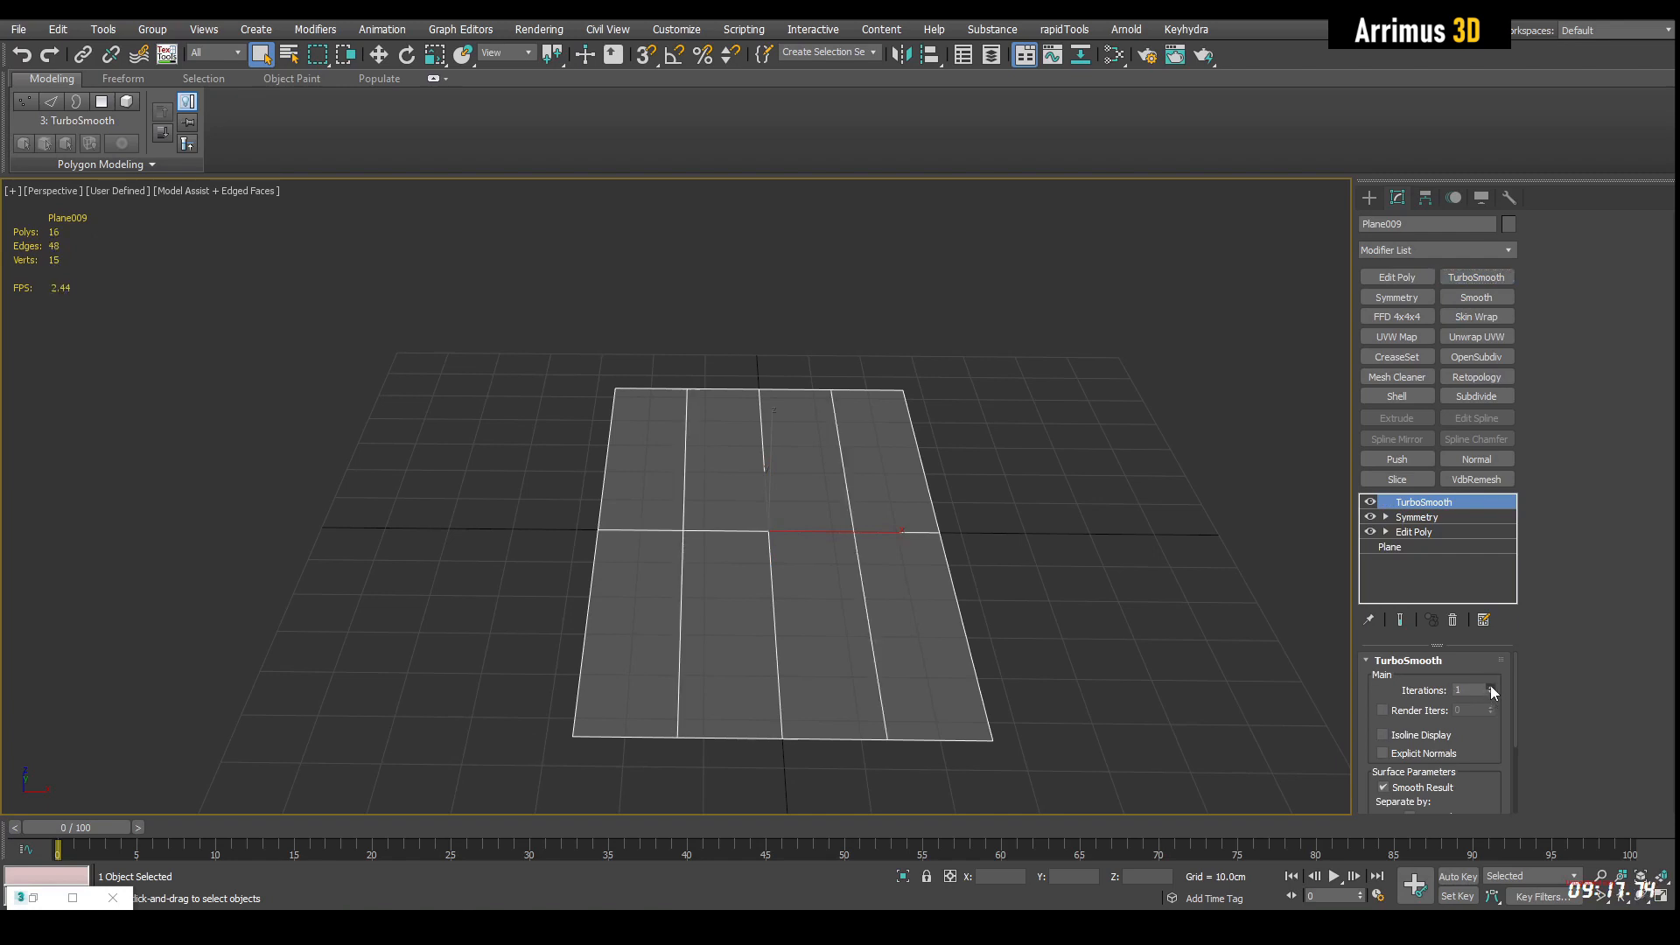
pyautogui.click(1490, 686)
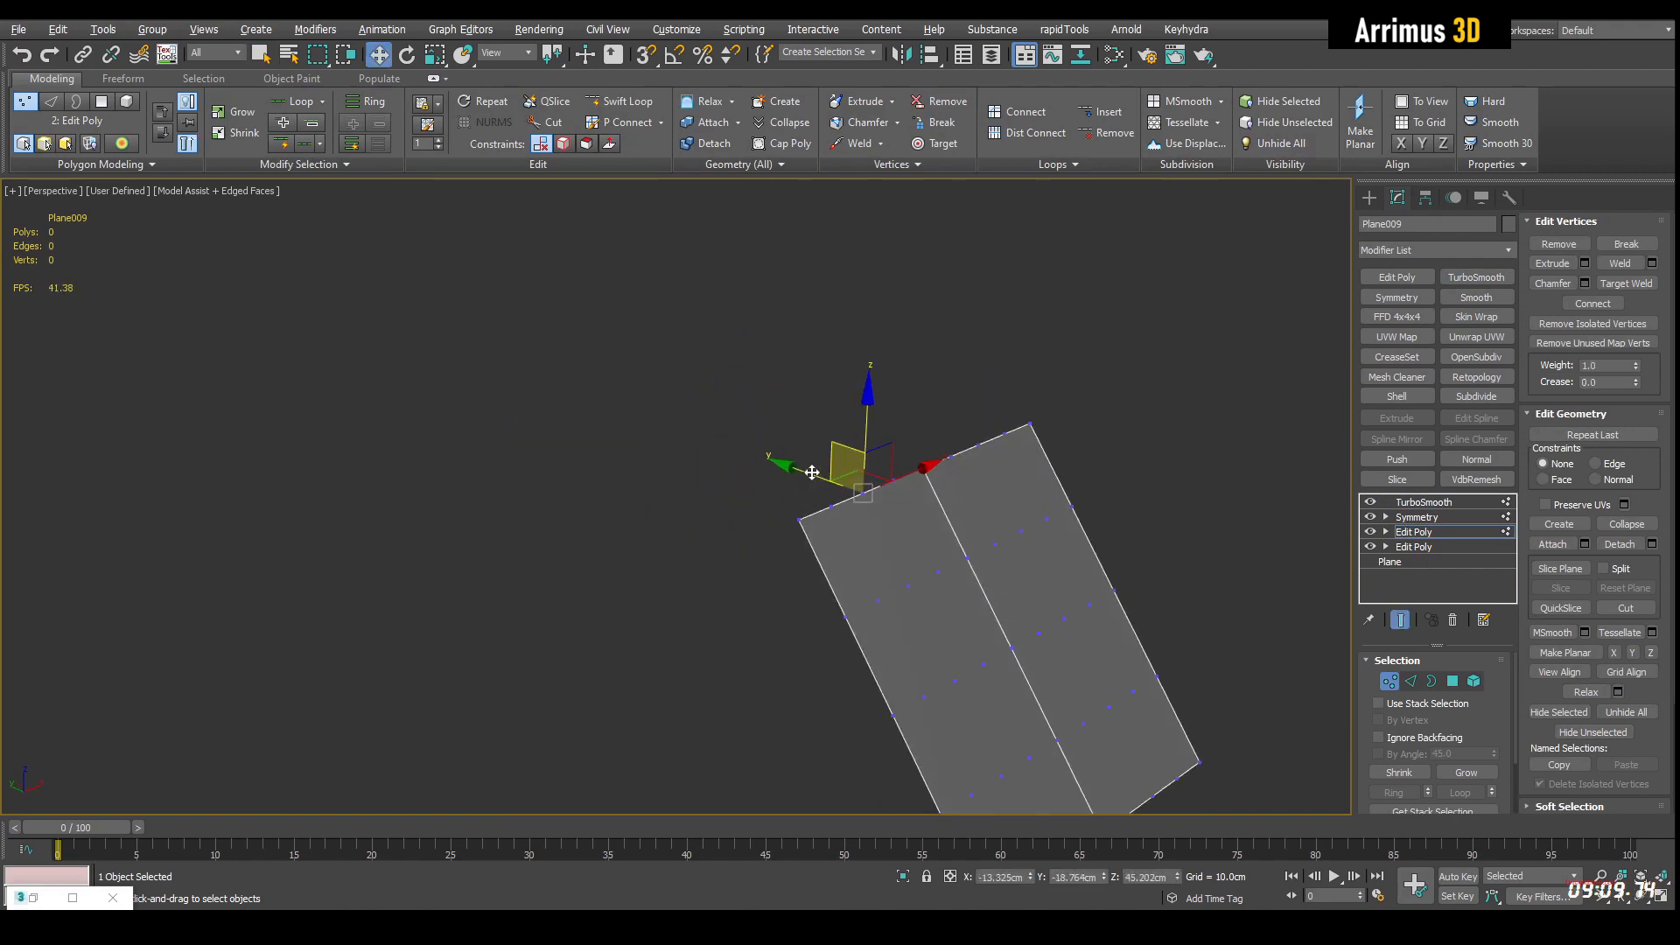
# Bend the strip into a curved dome by moving vertices, then add another Edit Poly.
pyautogui.click(1411, 681)
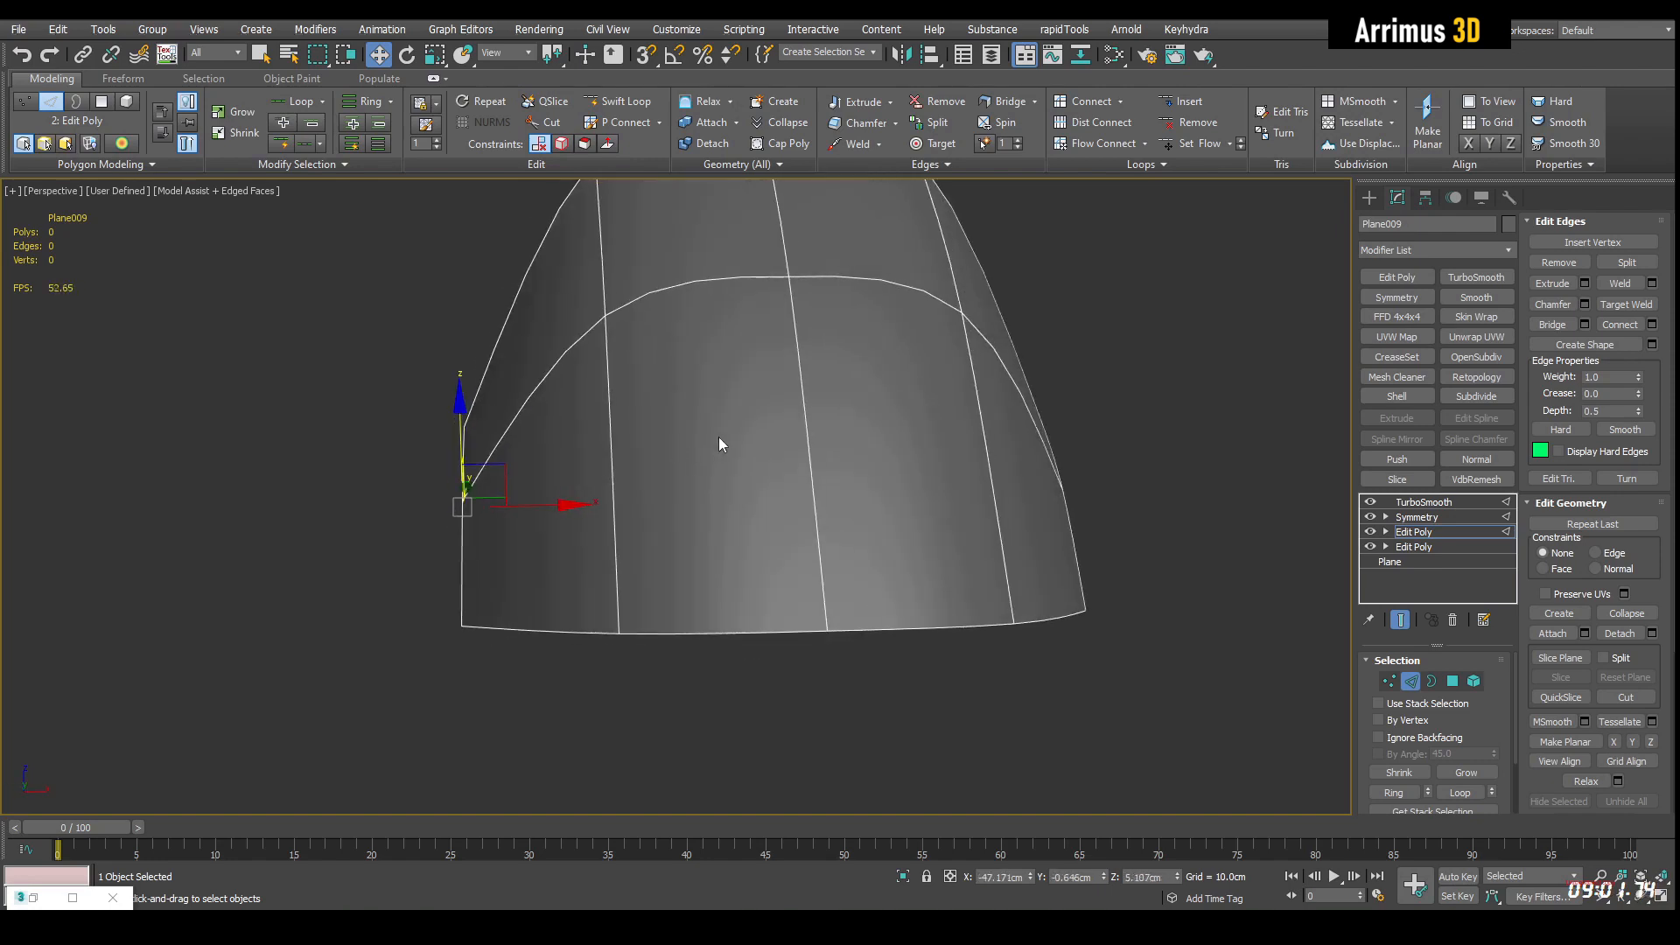
pyautogui.click(1423, 502)
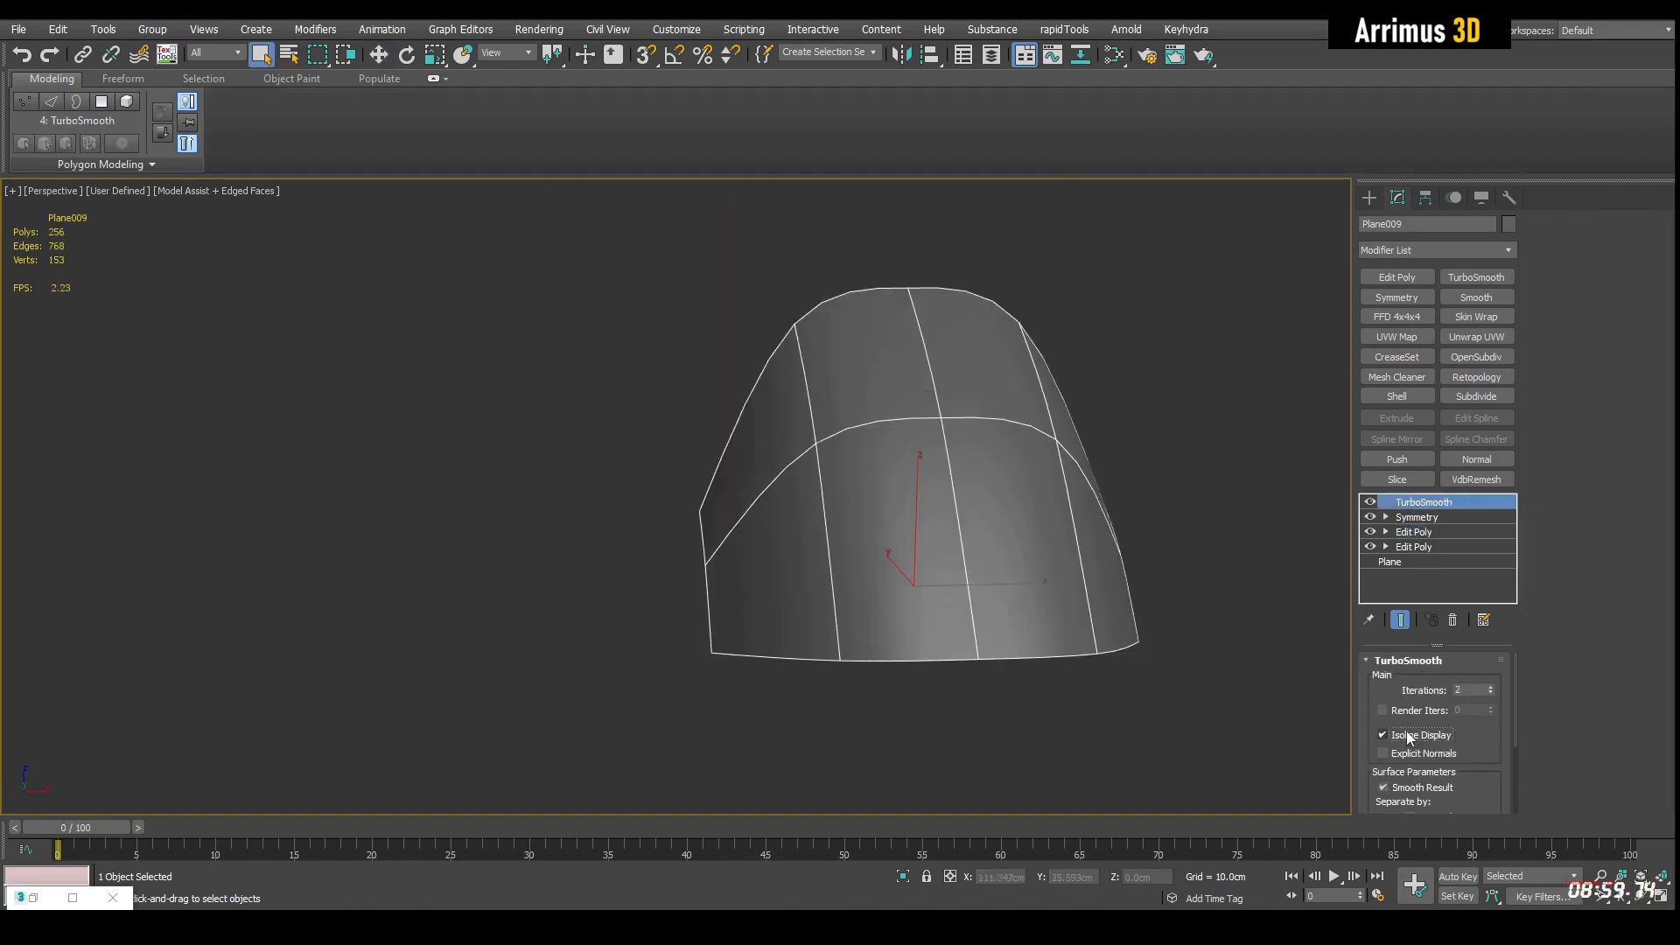
pyautogui.rightClick(1424, 502)
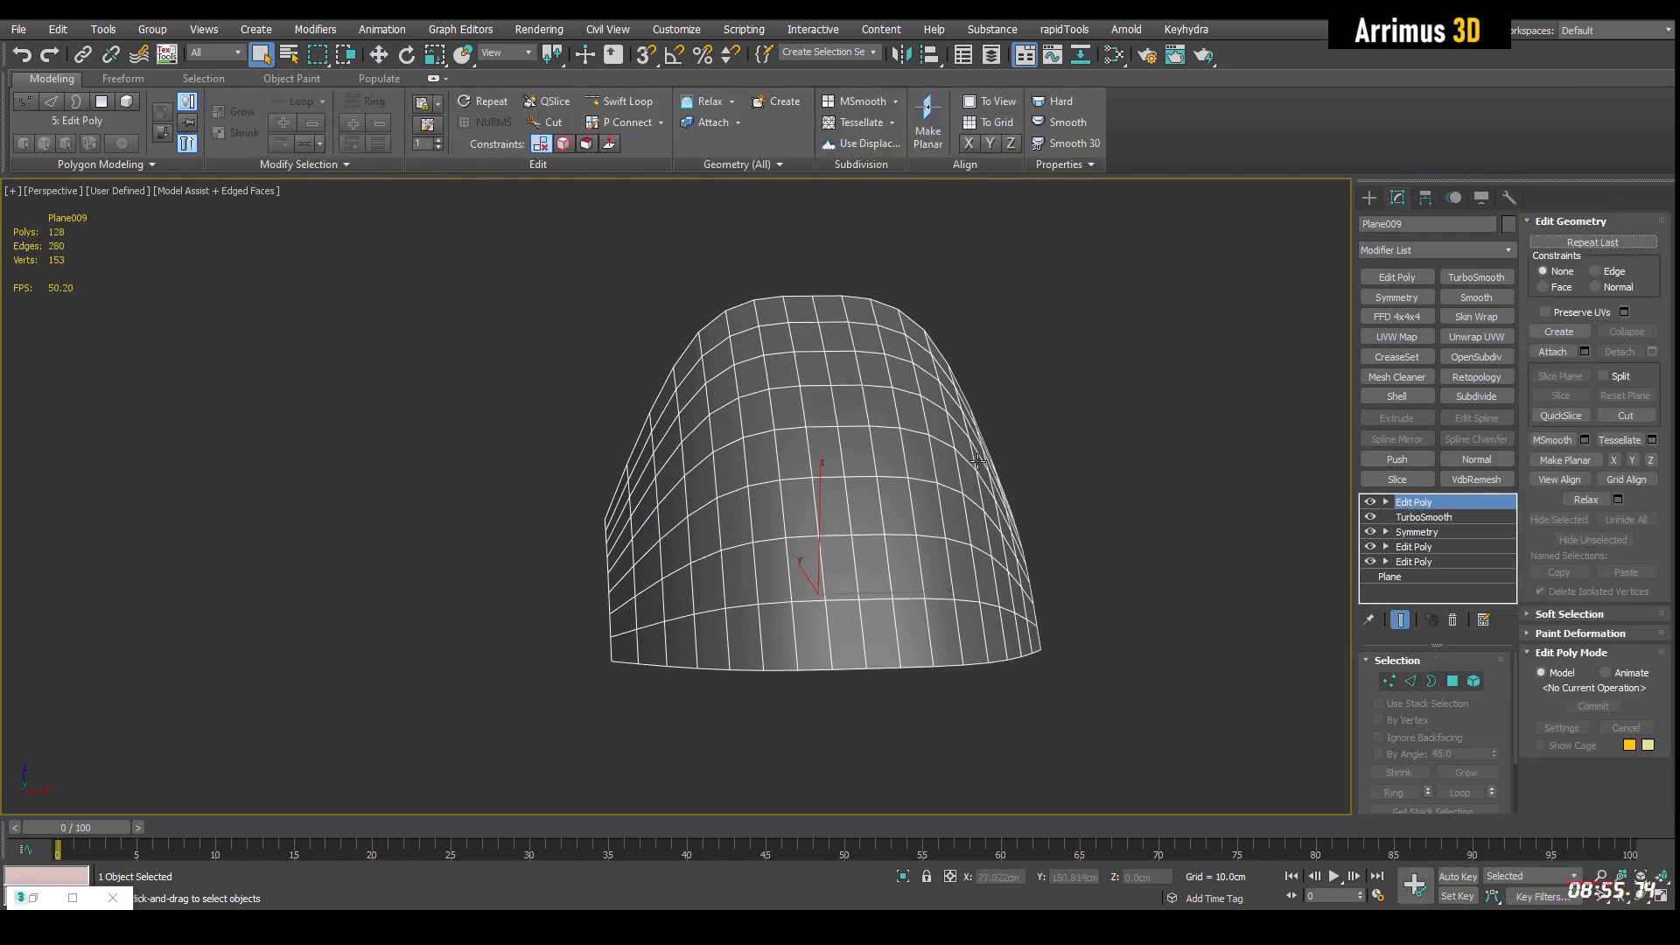
# Bulge the panel centre and paste the copied Symmetry and TurboSmooth onto the stack.
pyautogui.click(1453, 681)
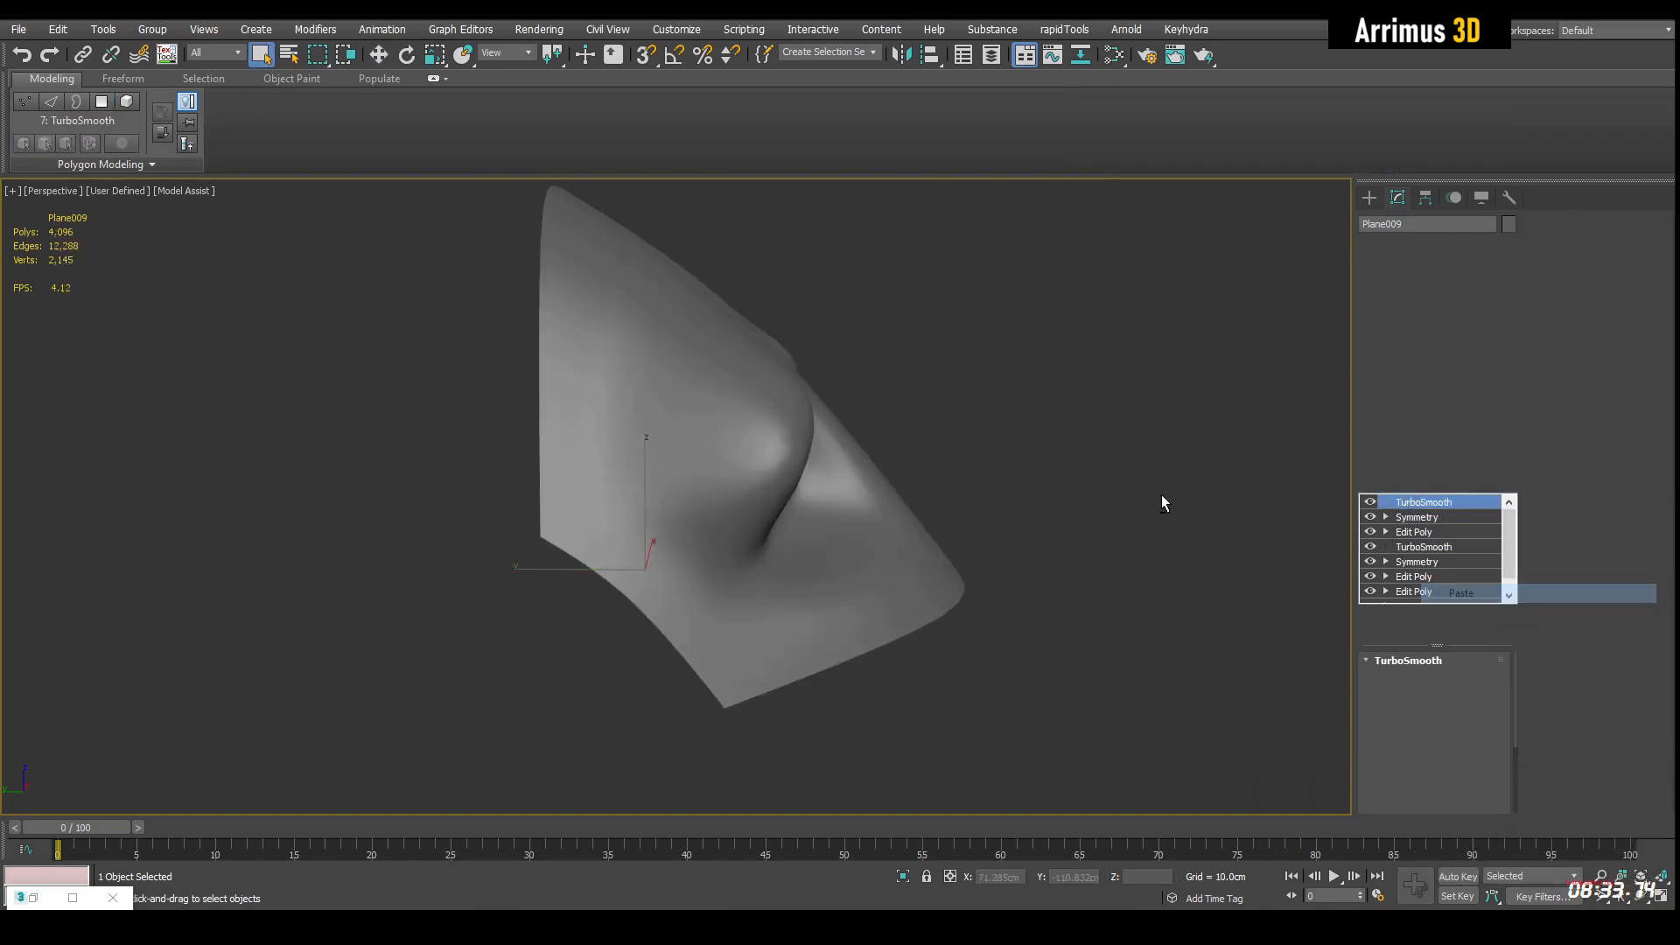
pyautogui.click(1414, 532)
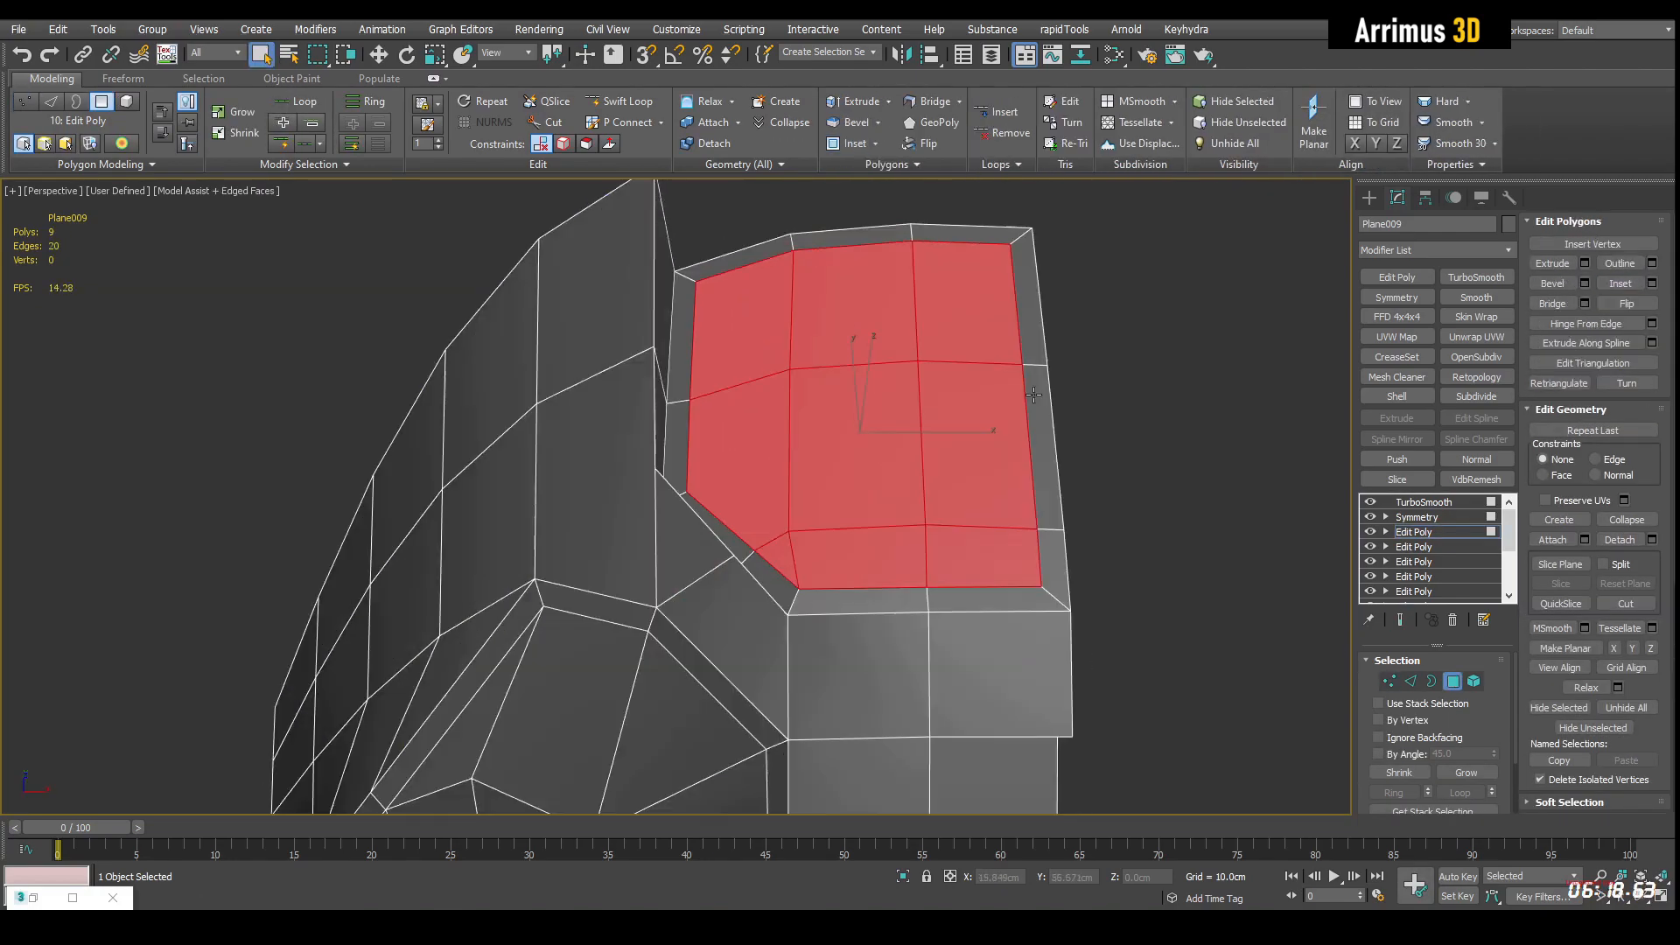
# Inset and extrude polygon groups into a recessed pocket with a new edge cut across it.
pyautogui.click(1587, 322)
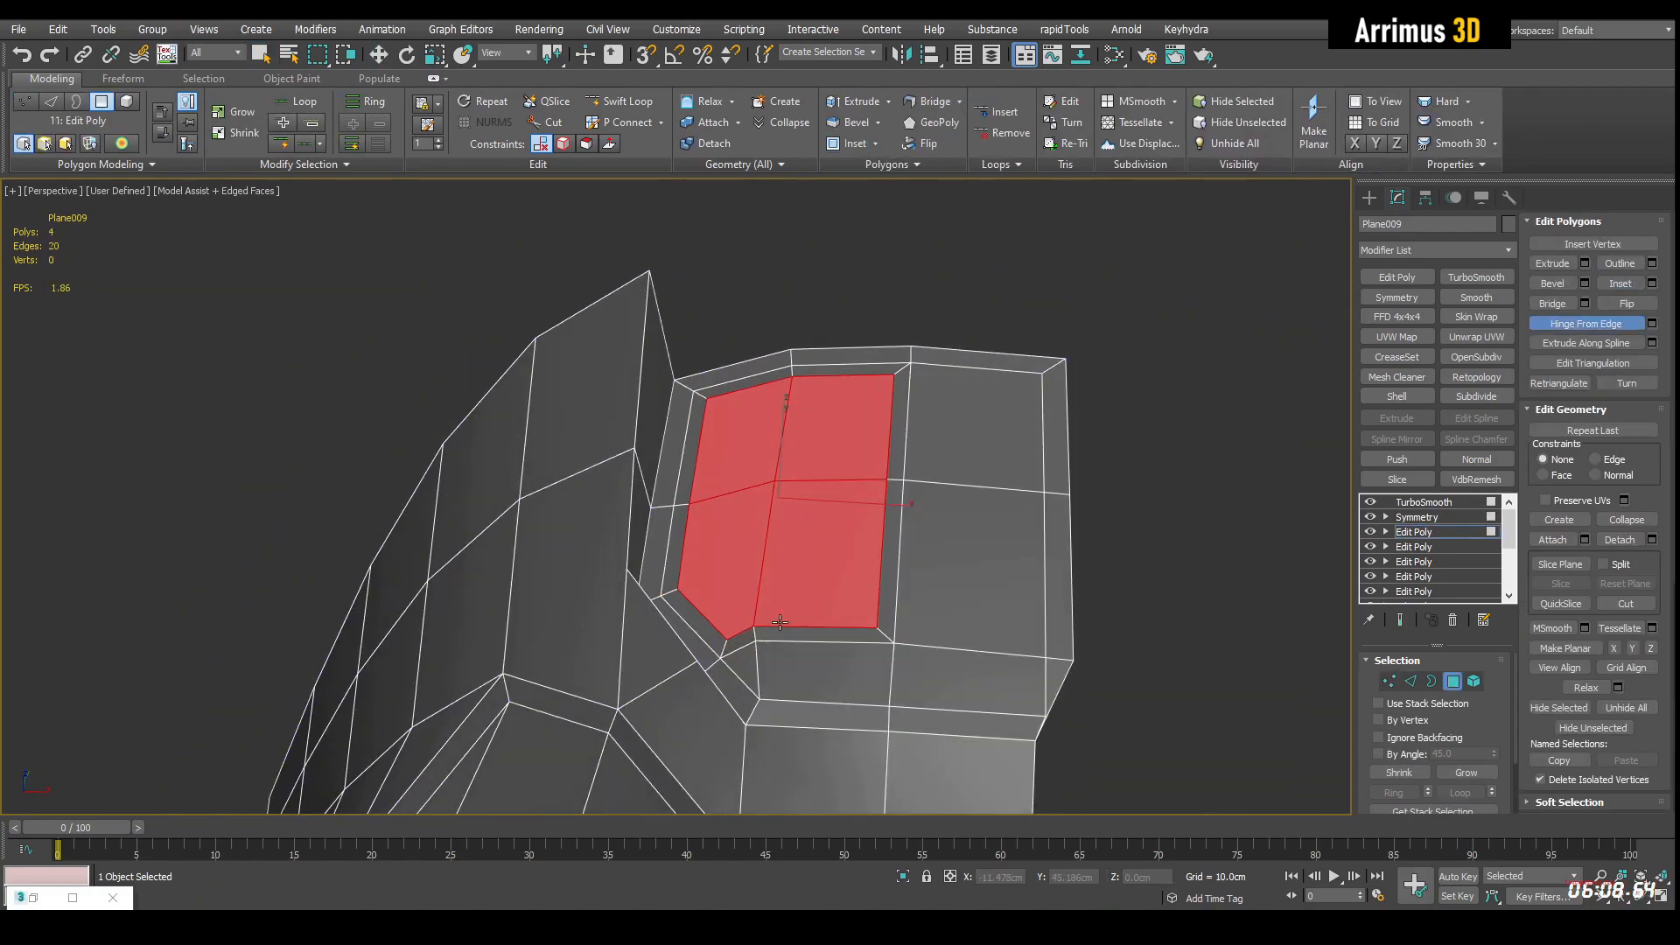
pyautogui.click(1389, 681)
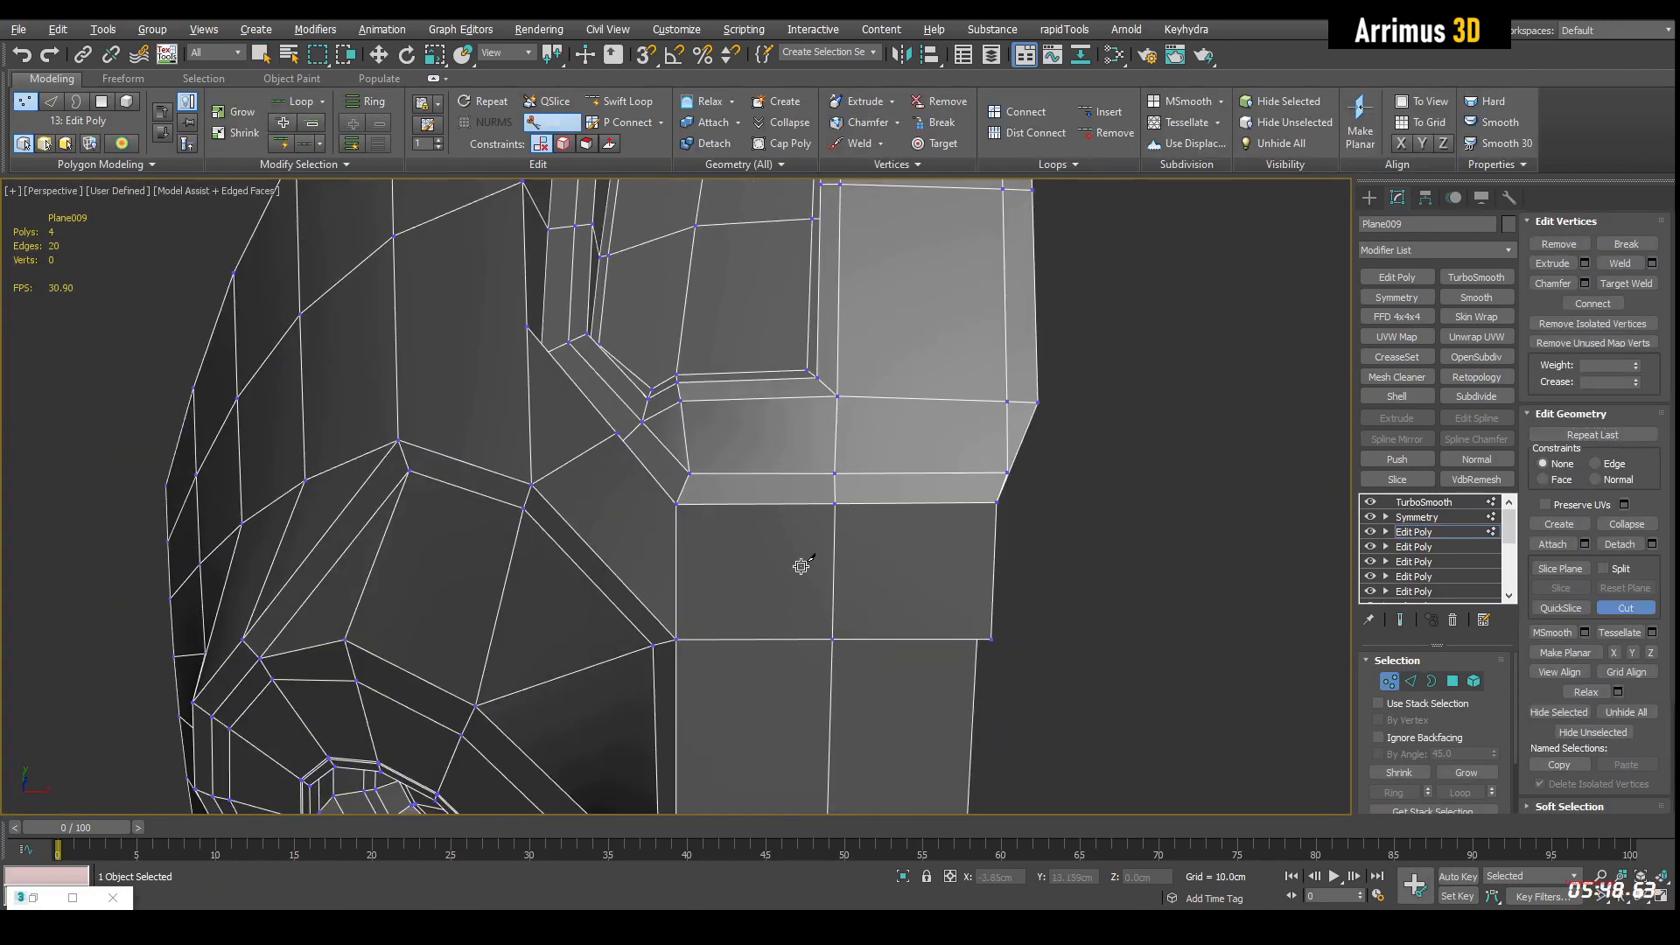
pyautogui.click(1452, 680)
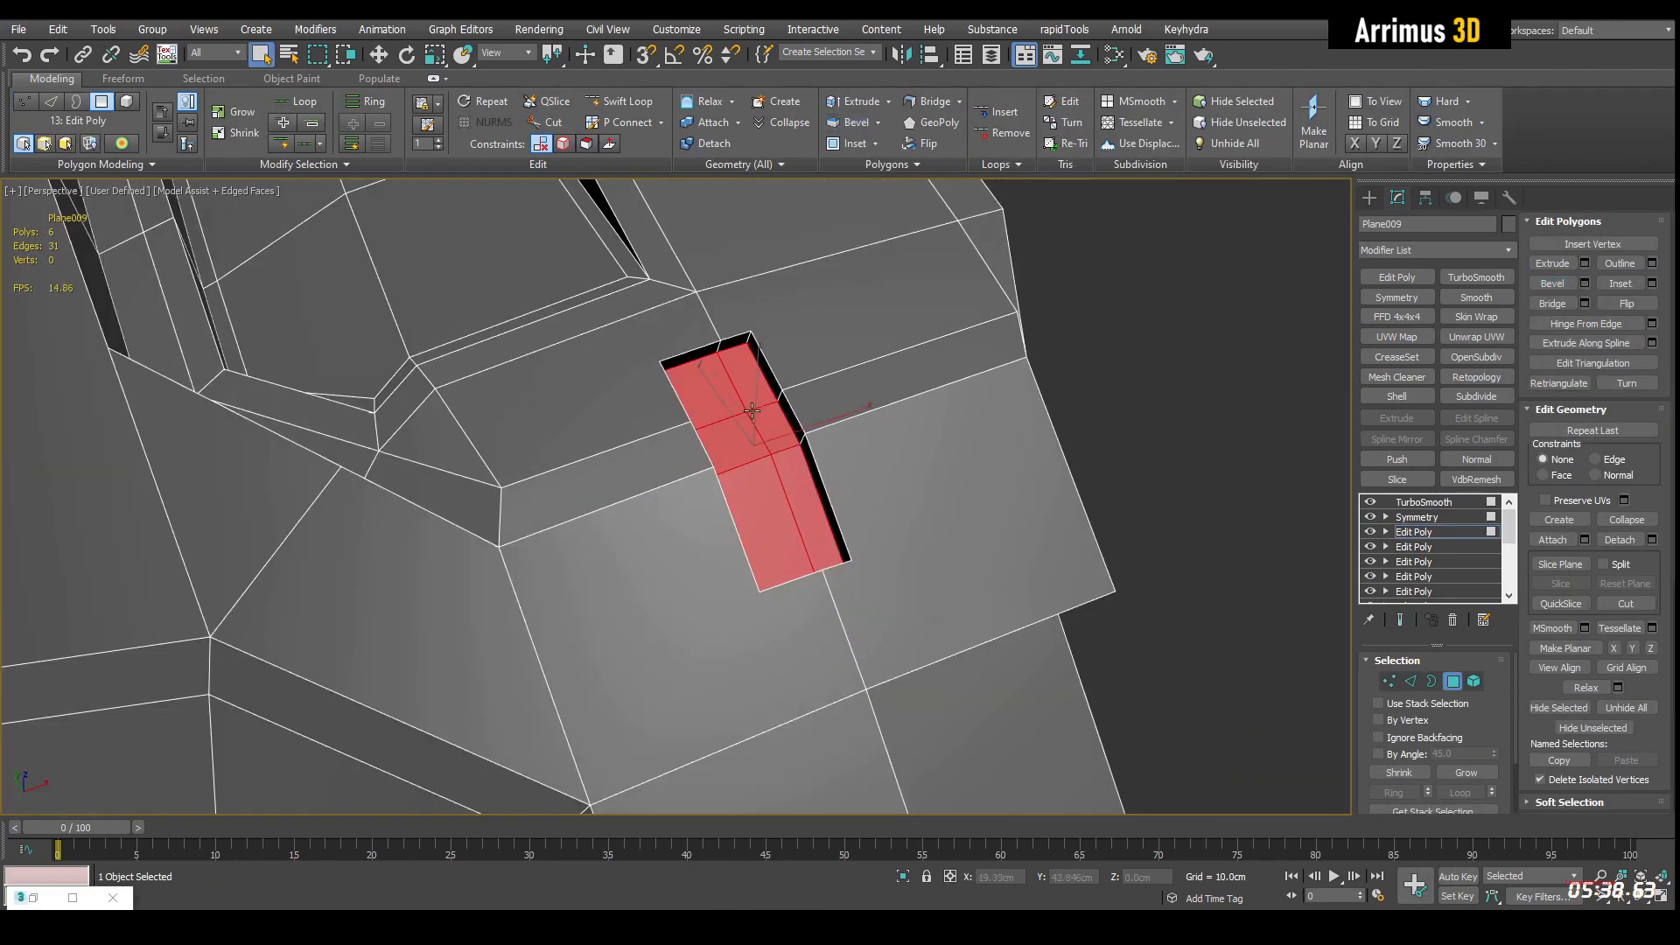
pyautogui.click(1387, 681)
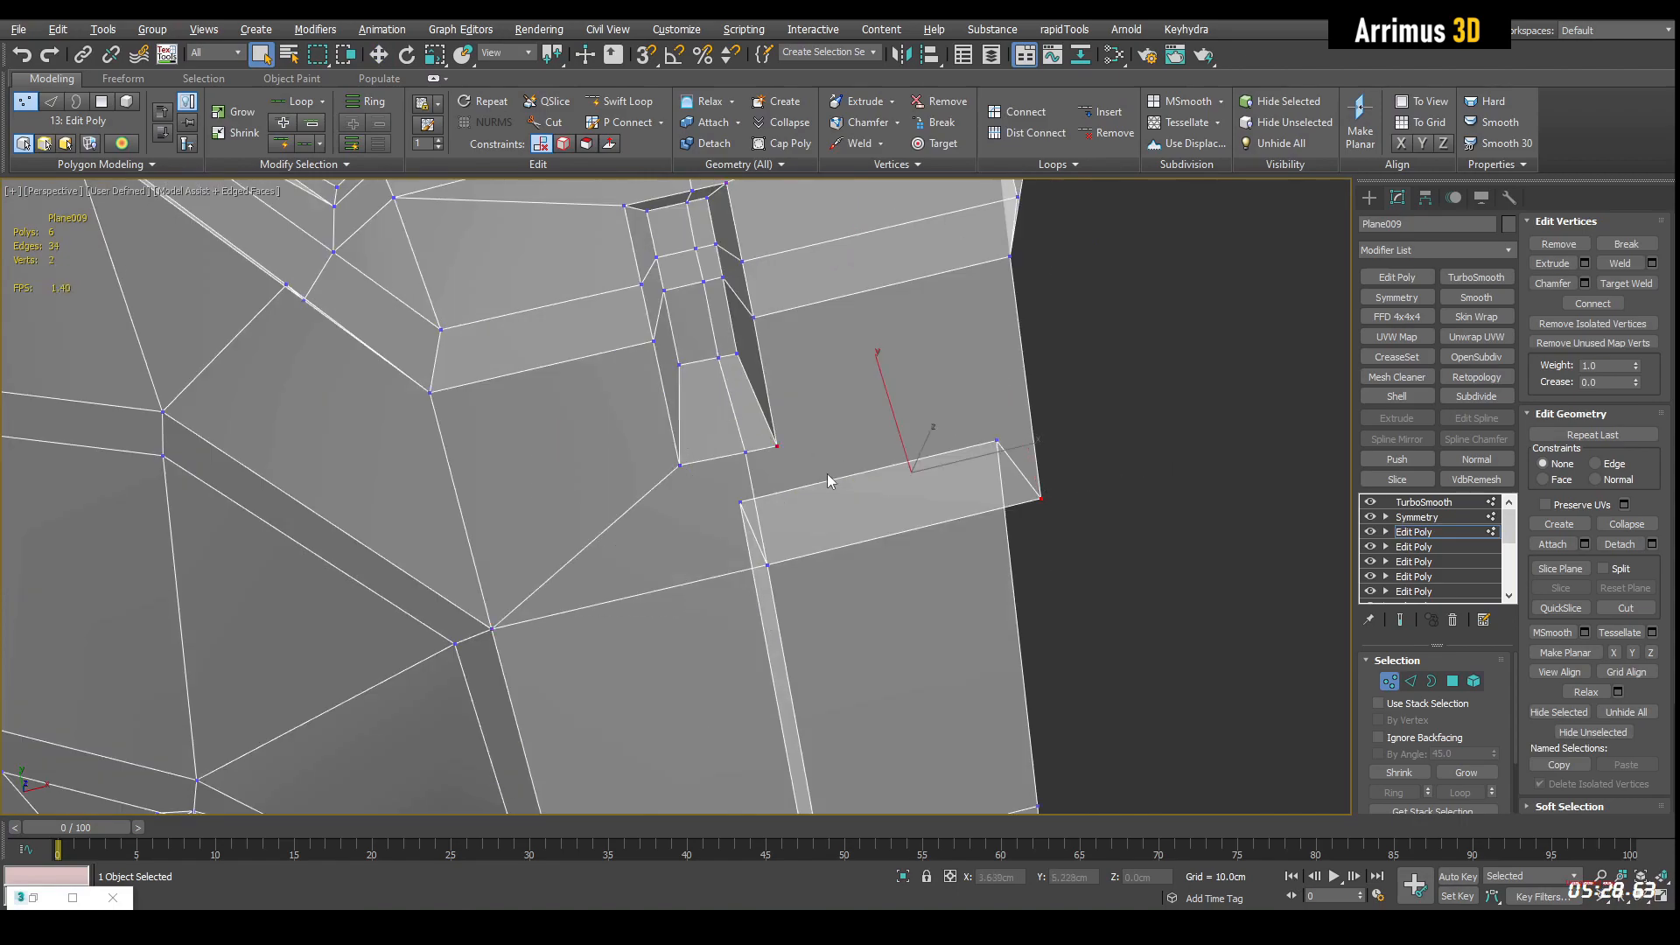
pyautogui.click(1624, 607)
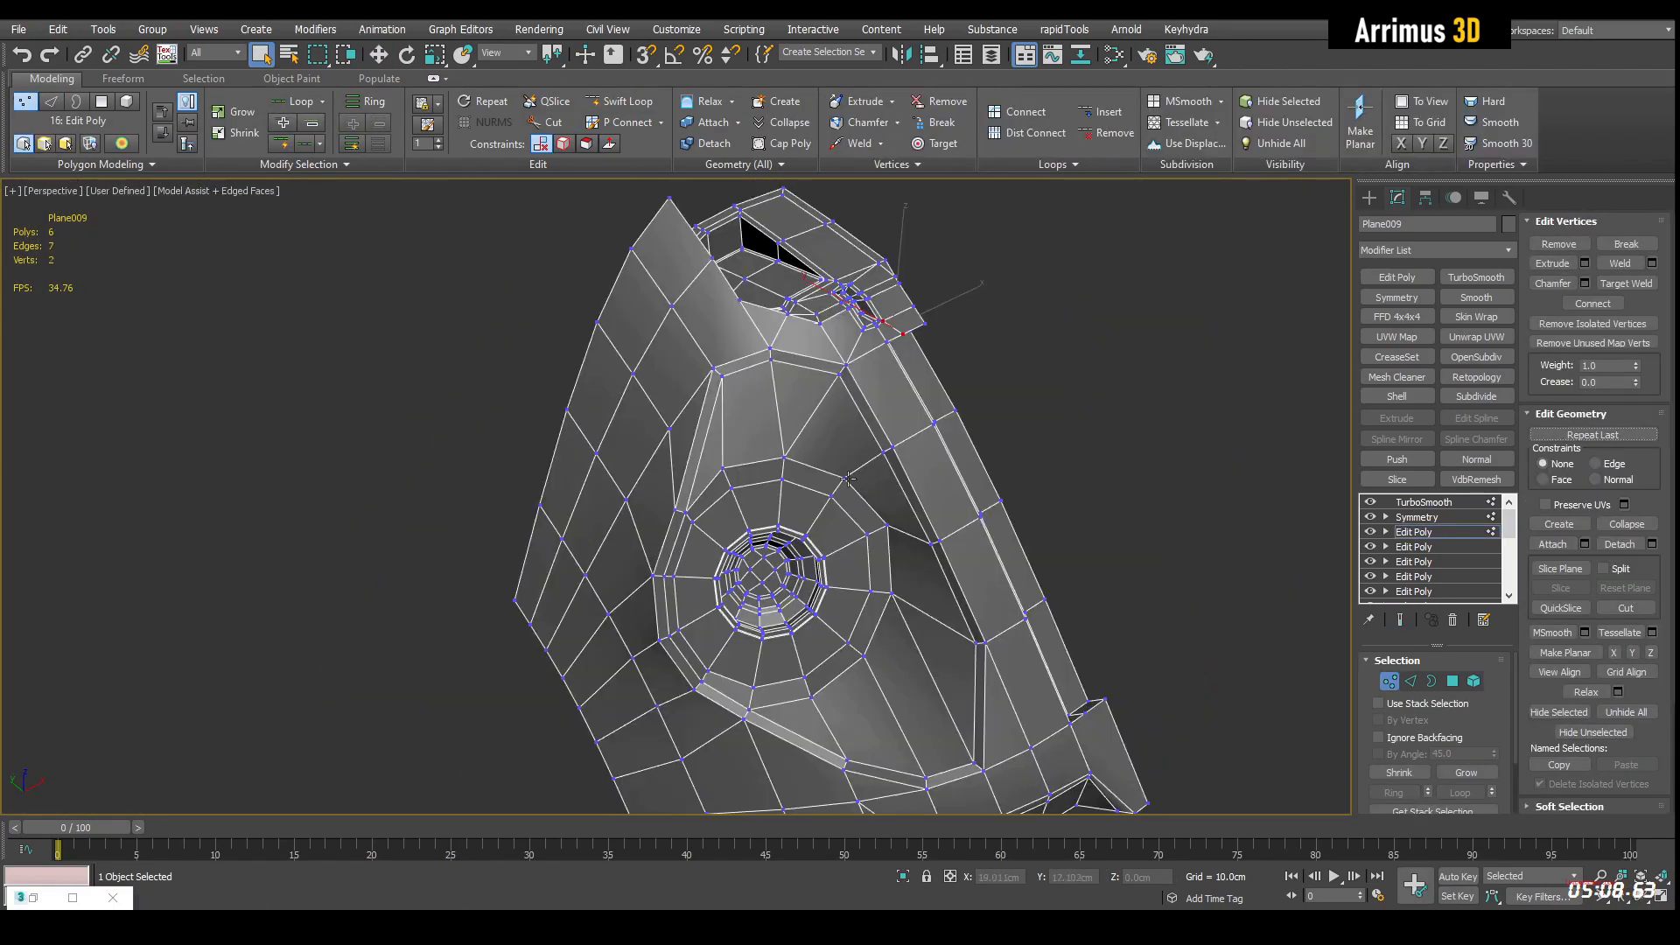
# Hinge and move the recess faces, then cut extra edges inside the recess.
pyautogui.click(1411, 681)
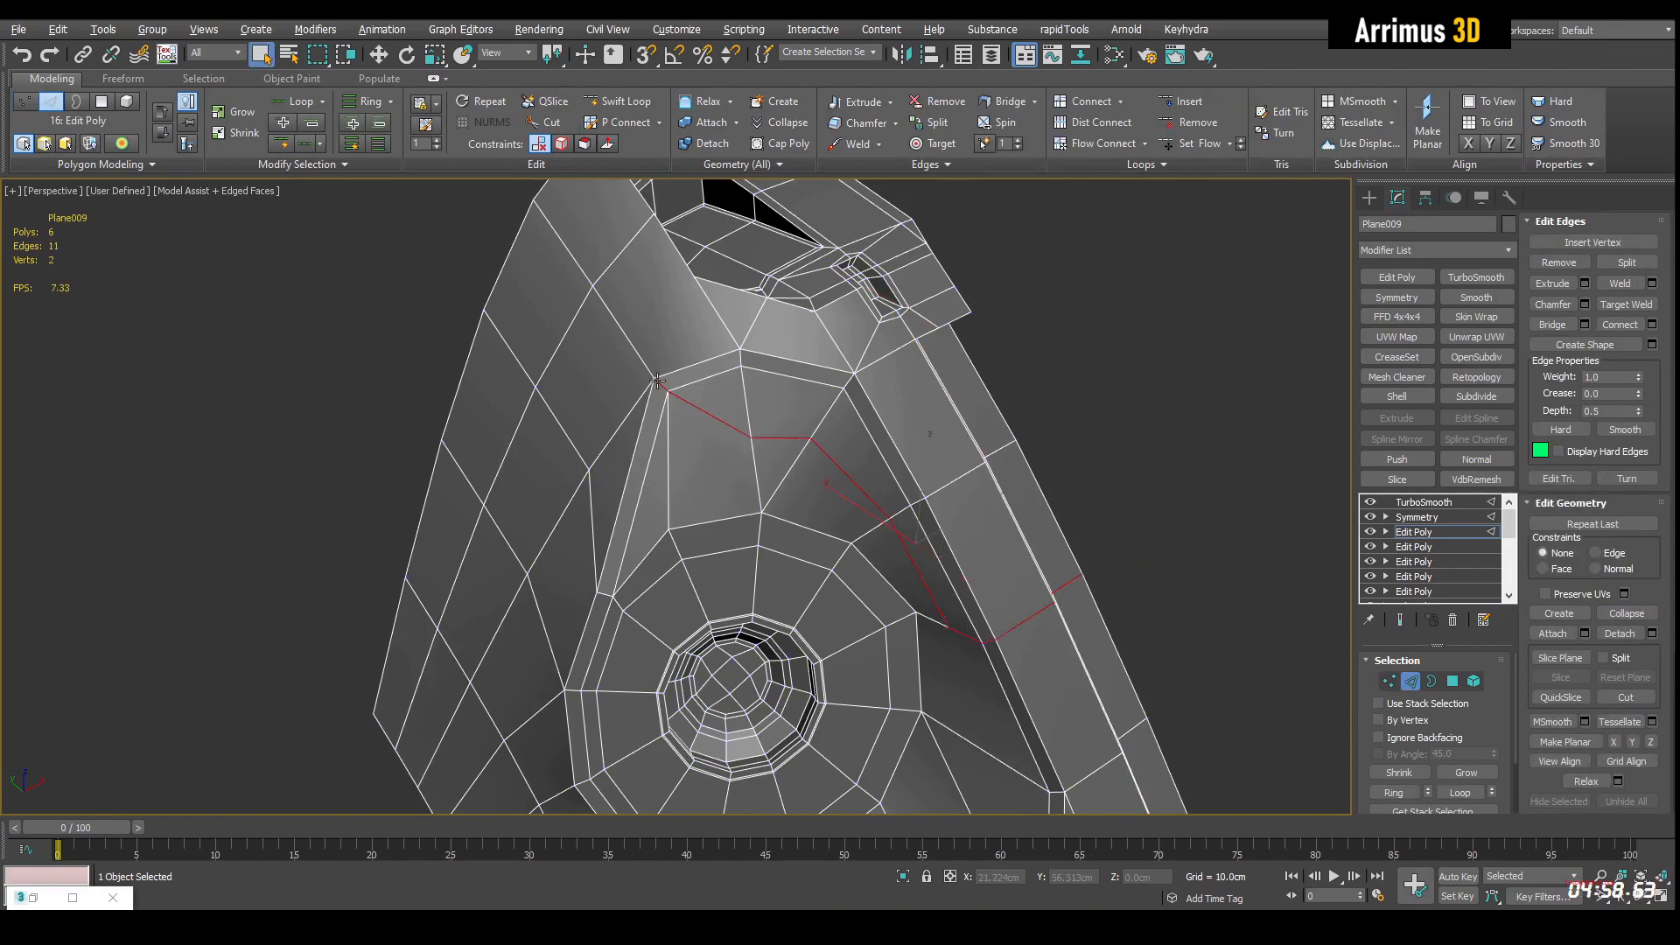
pyautogui.click(1395, 459)
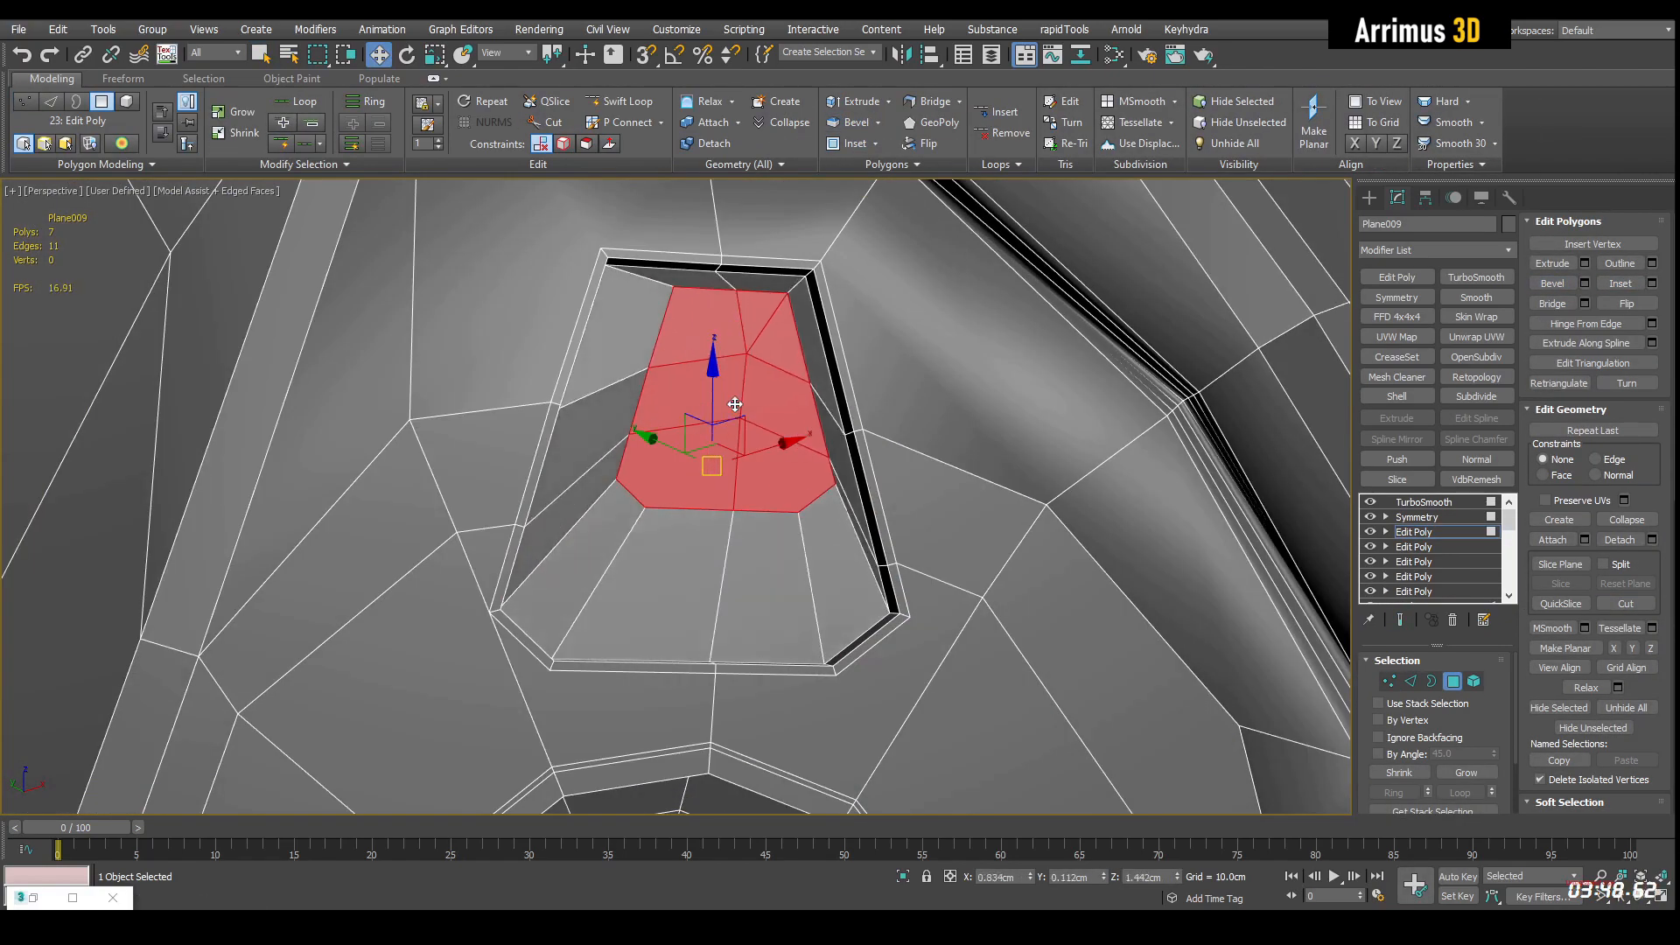
pyautogui.click(1390, 681)
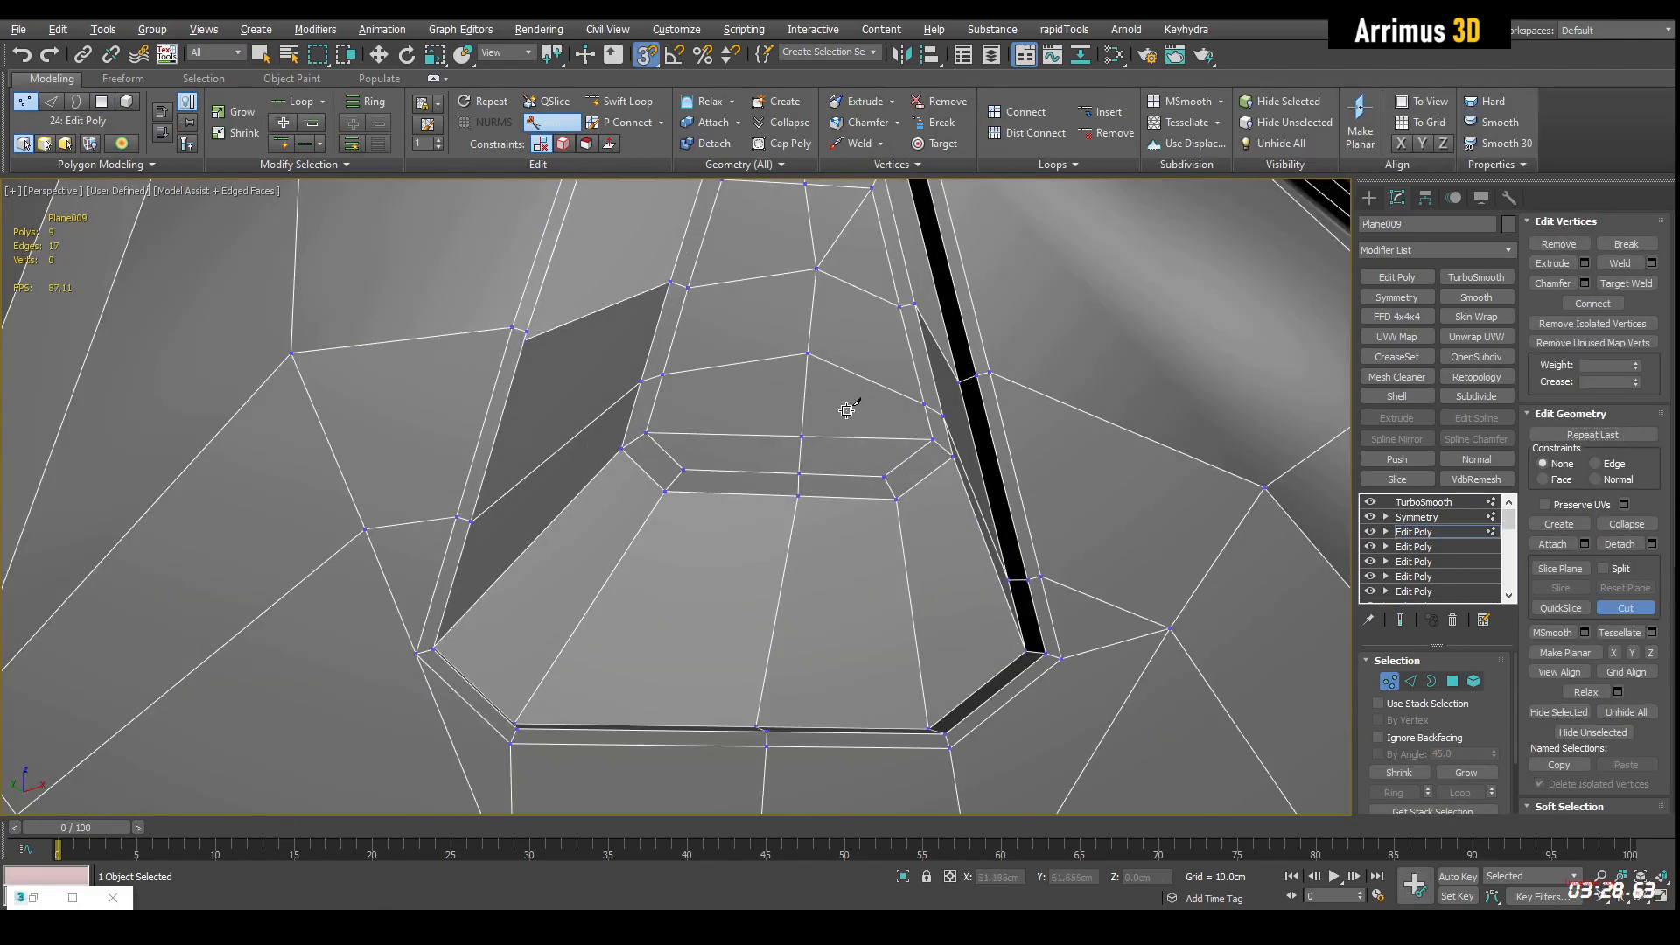
pyautogui.click(958, 408)
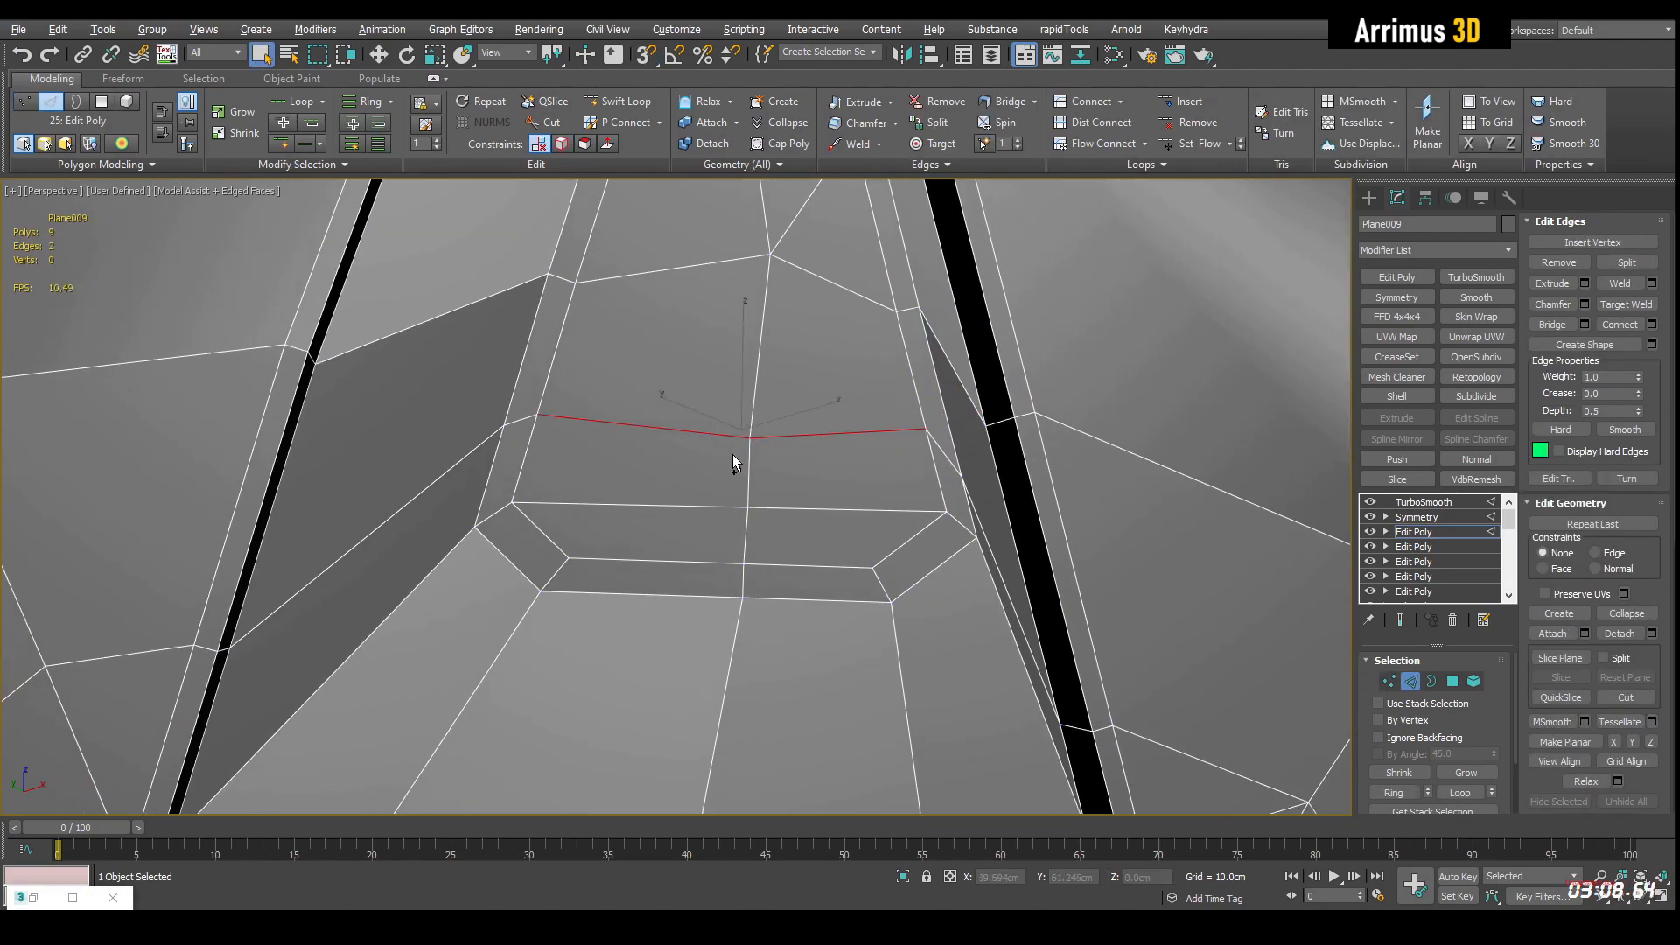
pyautogui.click(1454, 681)
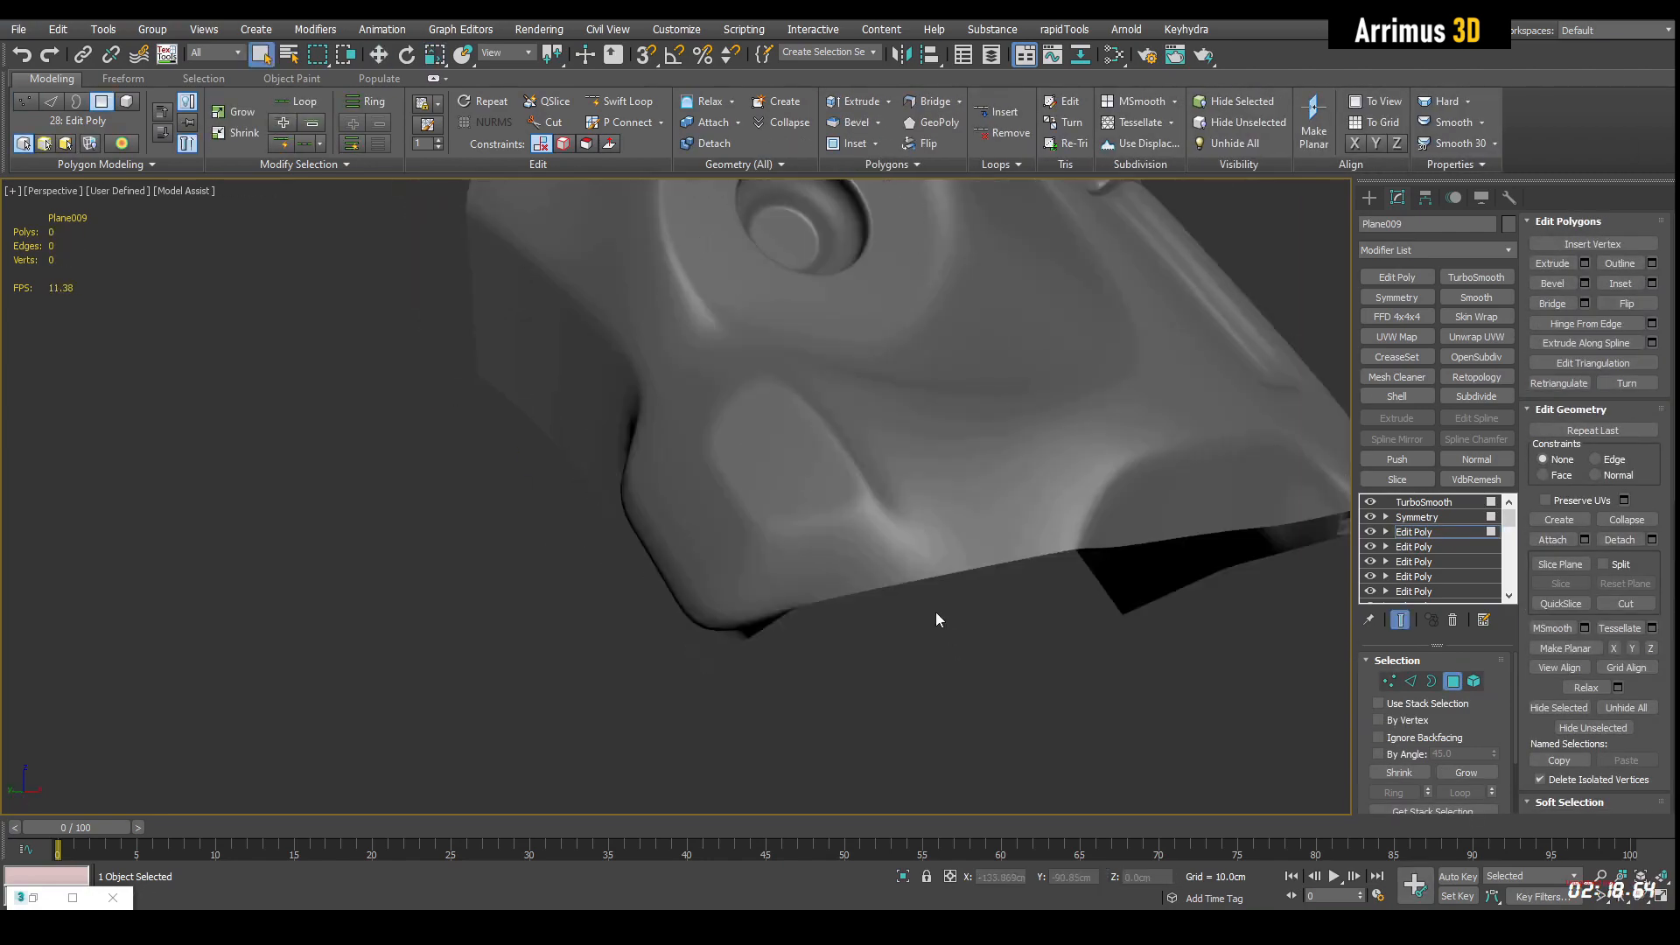
# Inset and extrude polygons into a raised plate with a long slot beside the socket.
pyautogui.click(1399, 619)
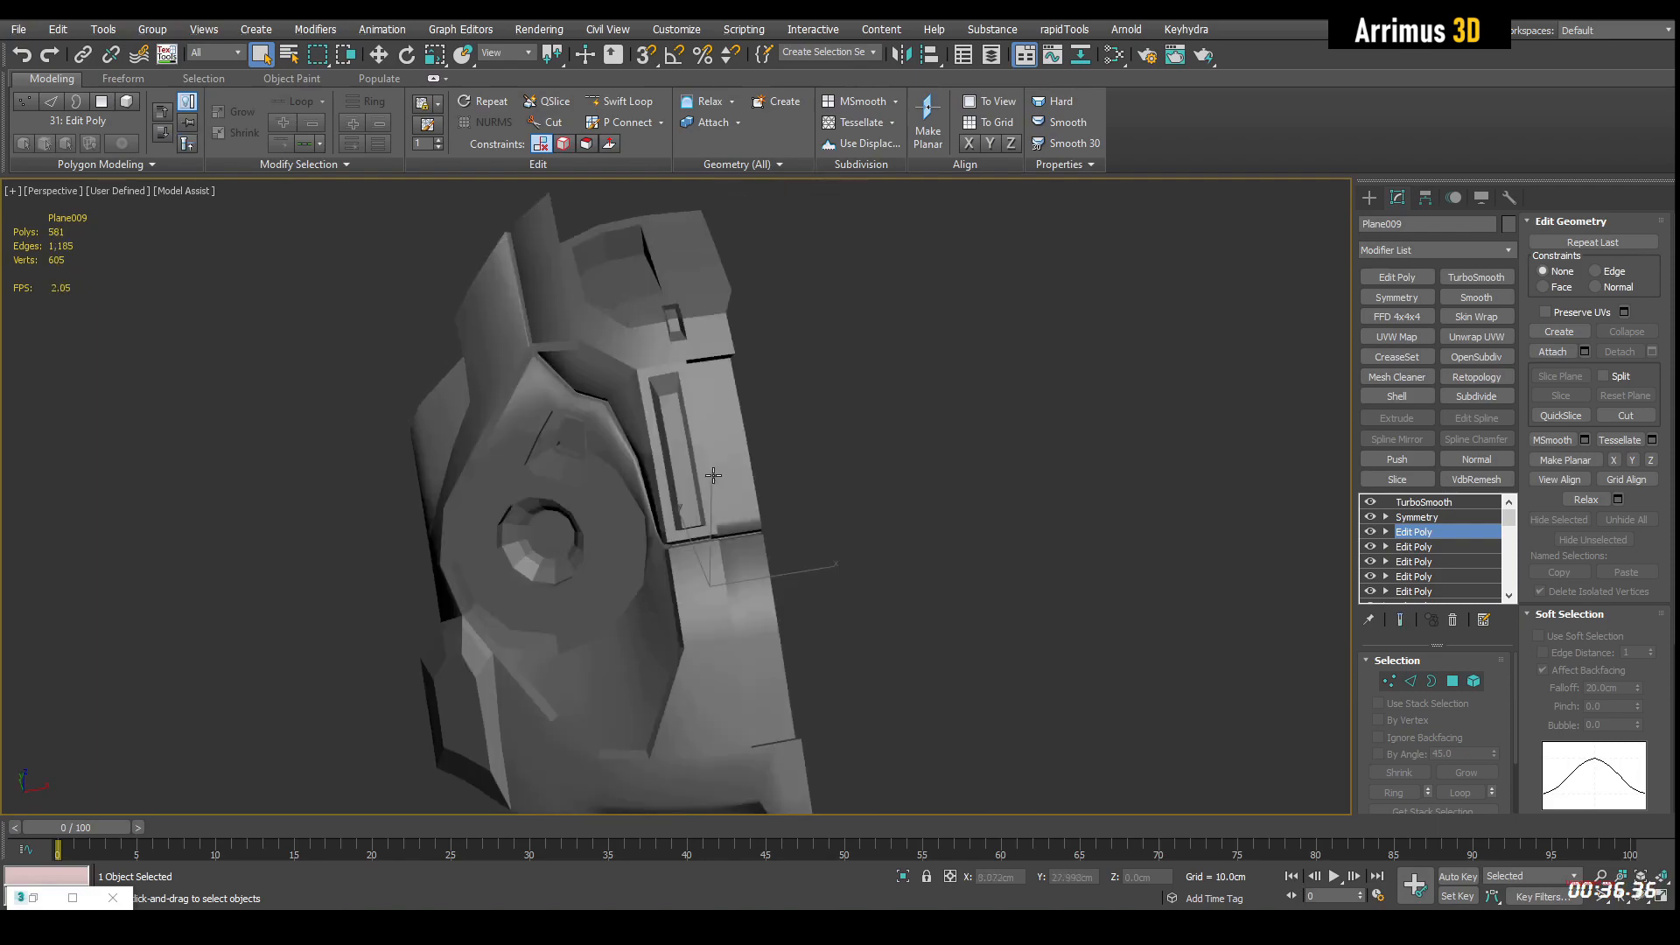
# Cut additional edges along the panel's bottom section in vertex mode.
pyautogui.click(1400, 619)
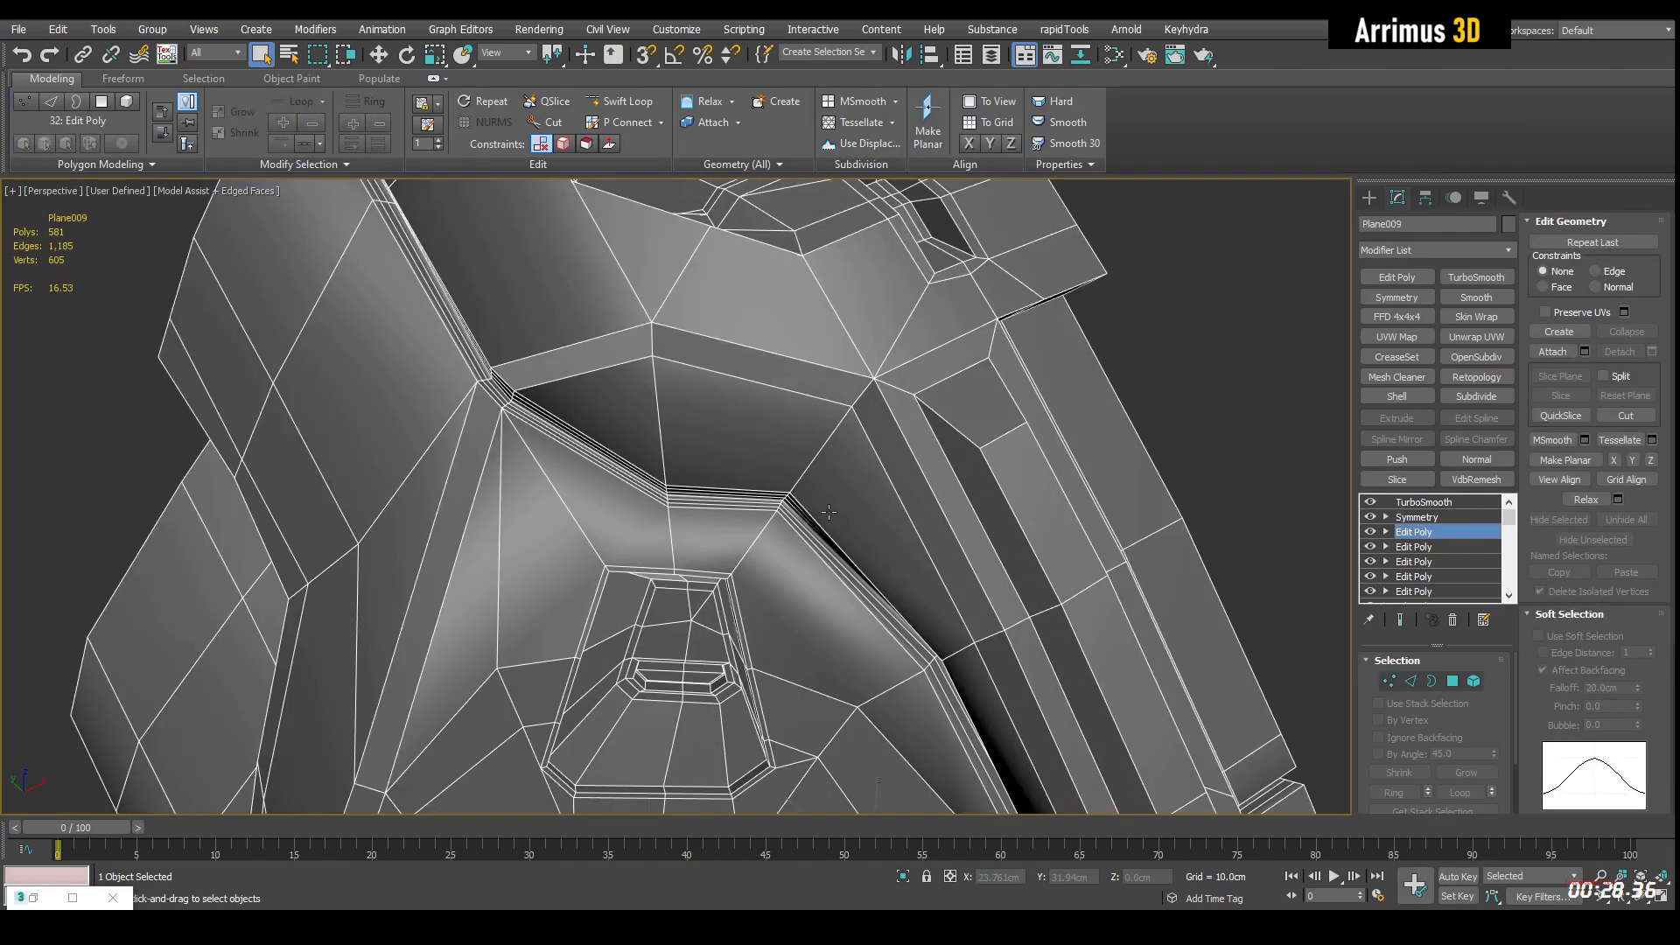
pyautogui.click(1388, 681)
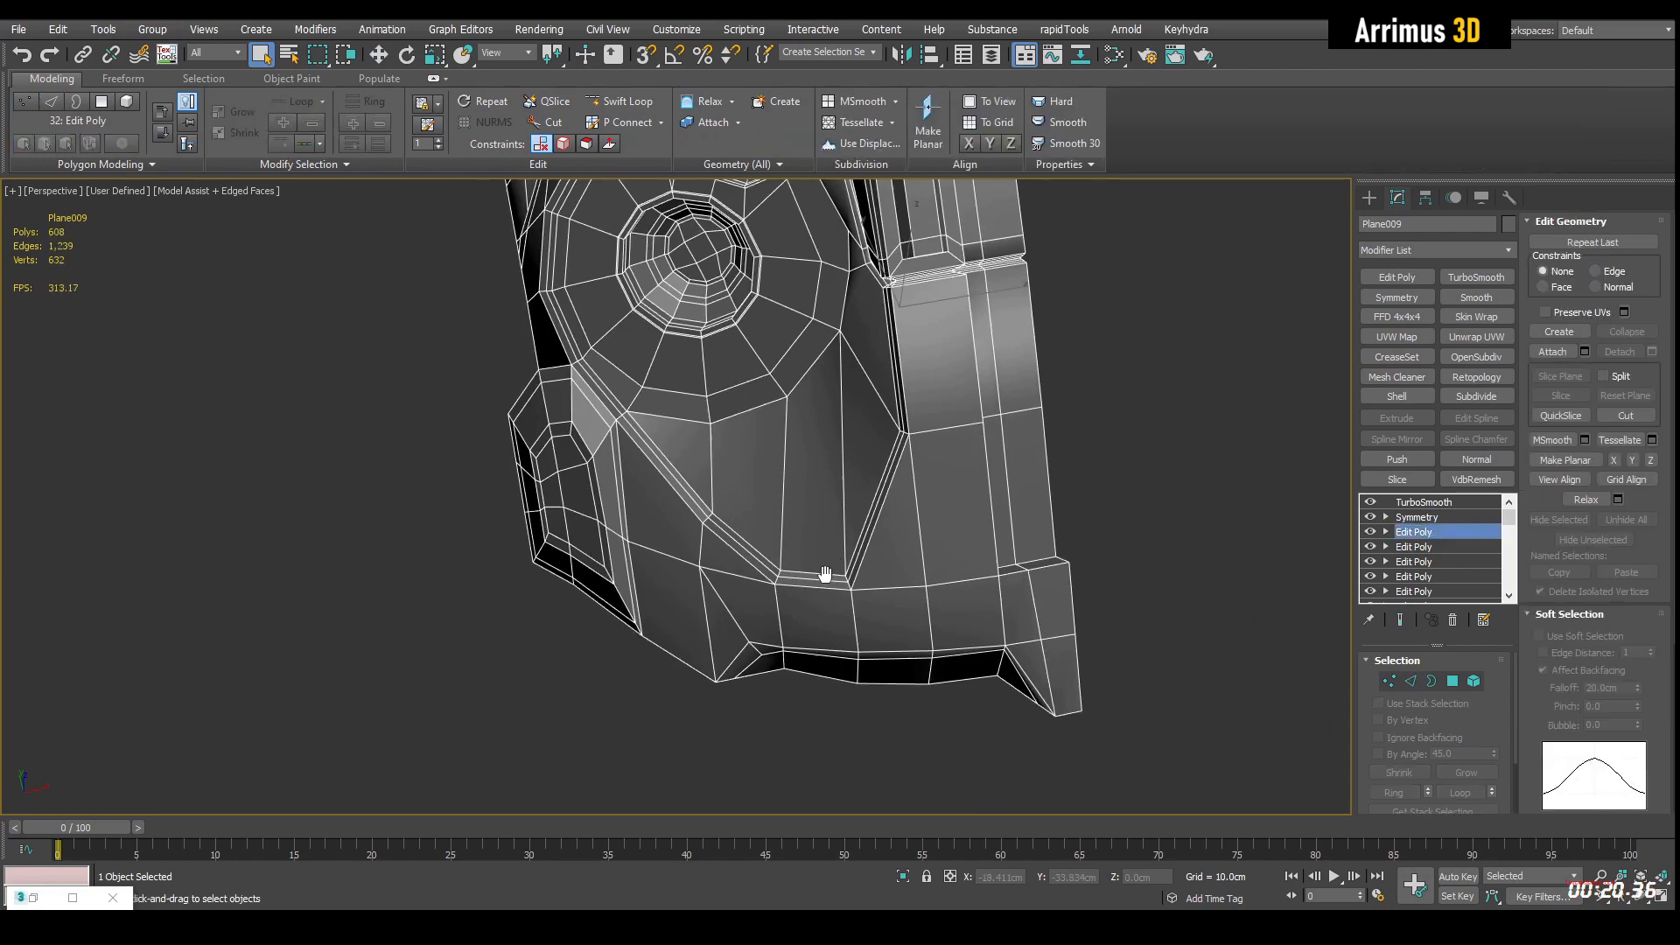
pyautogui.click(1387, 681)
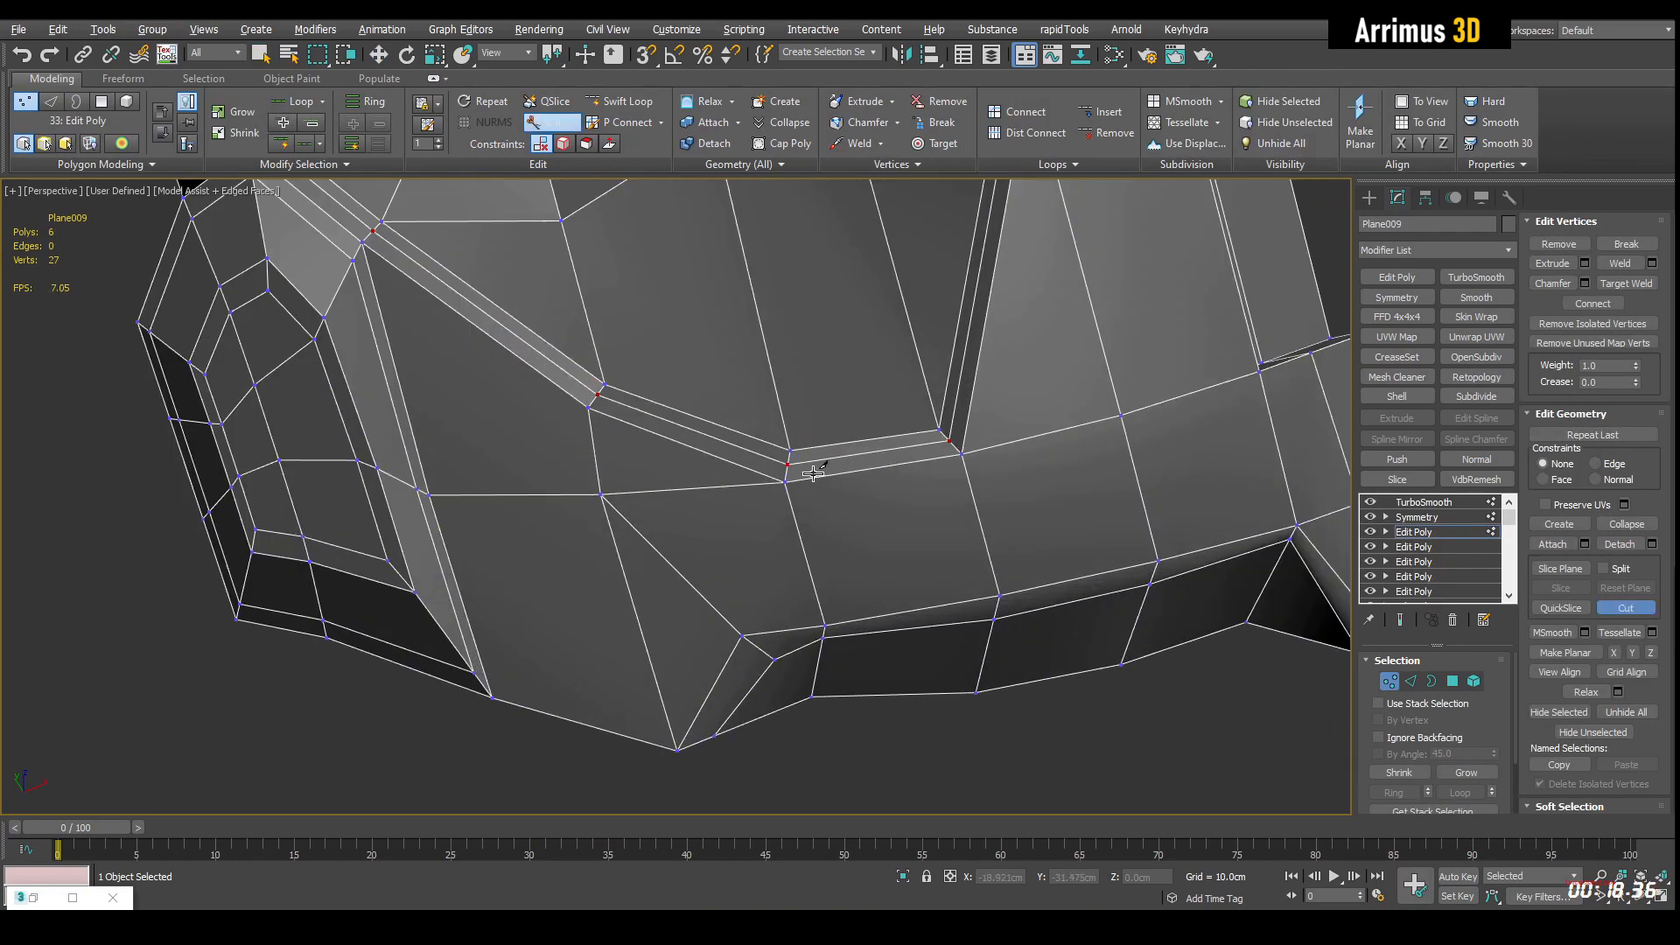